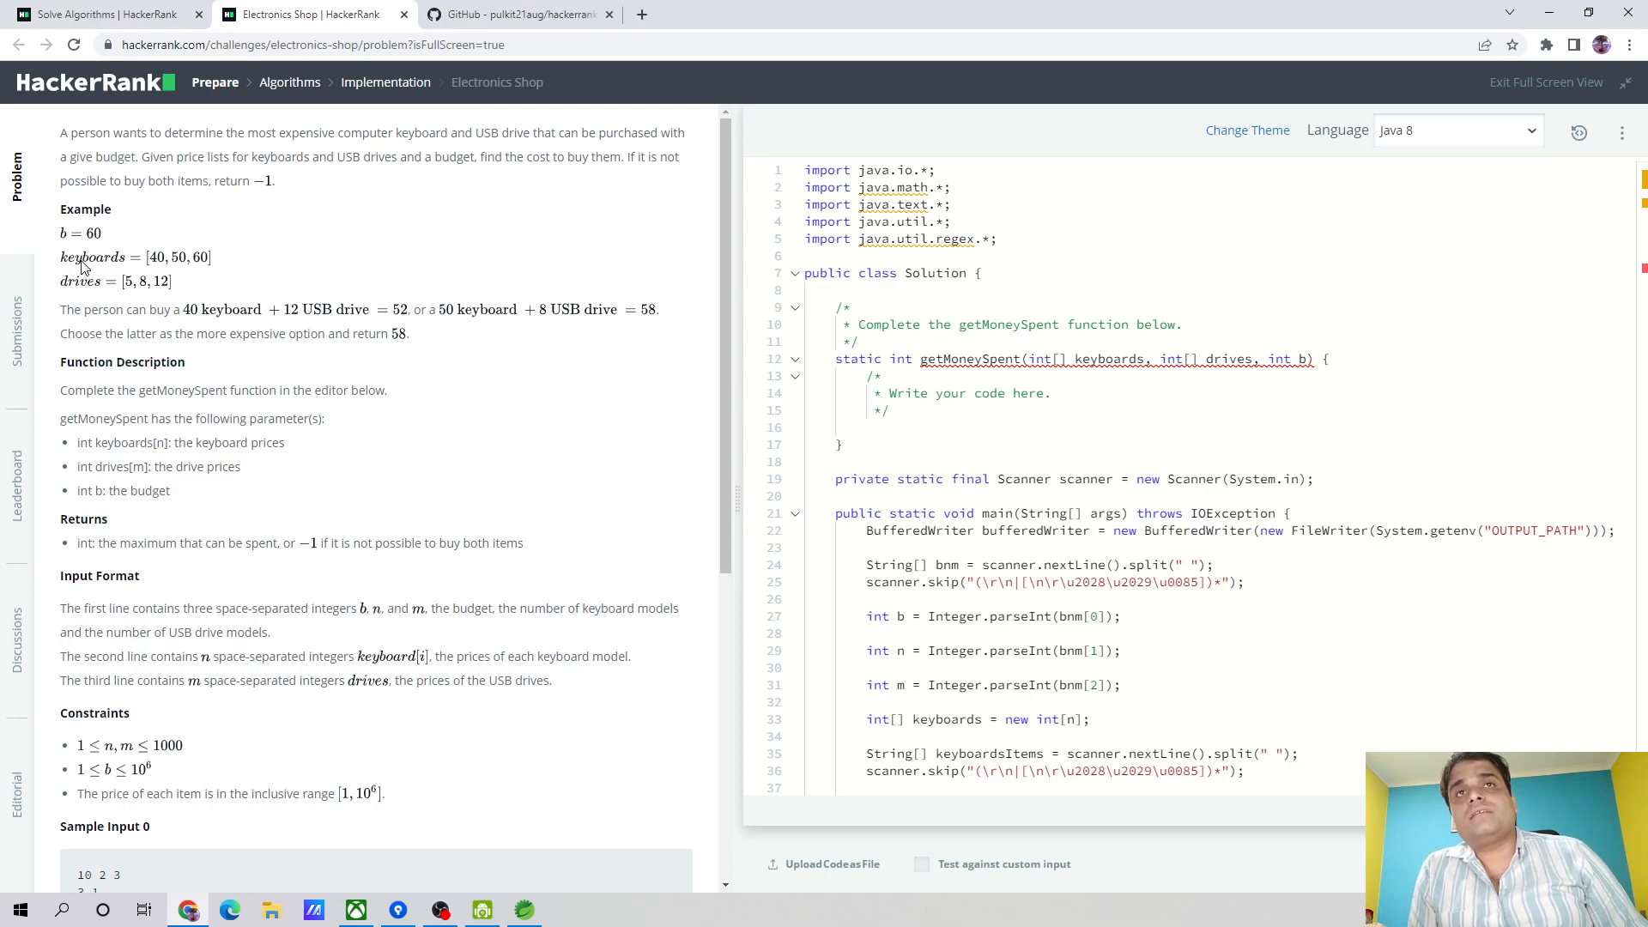
pyautogui.moveTo(218, 269)
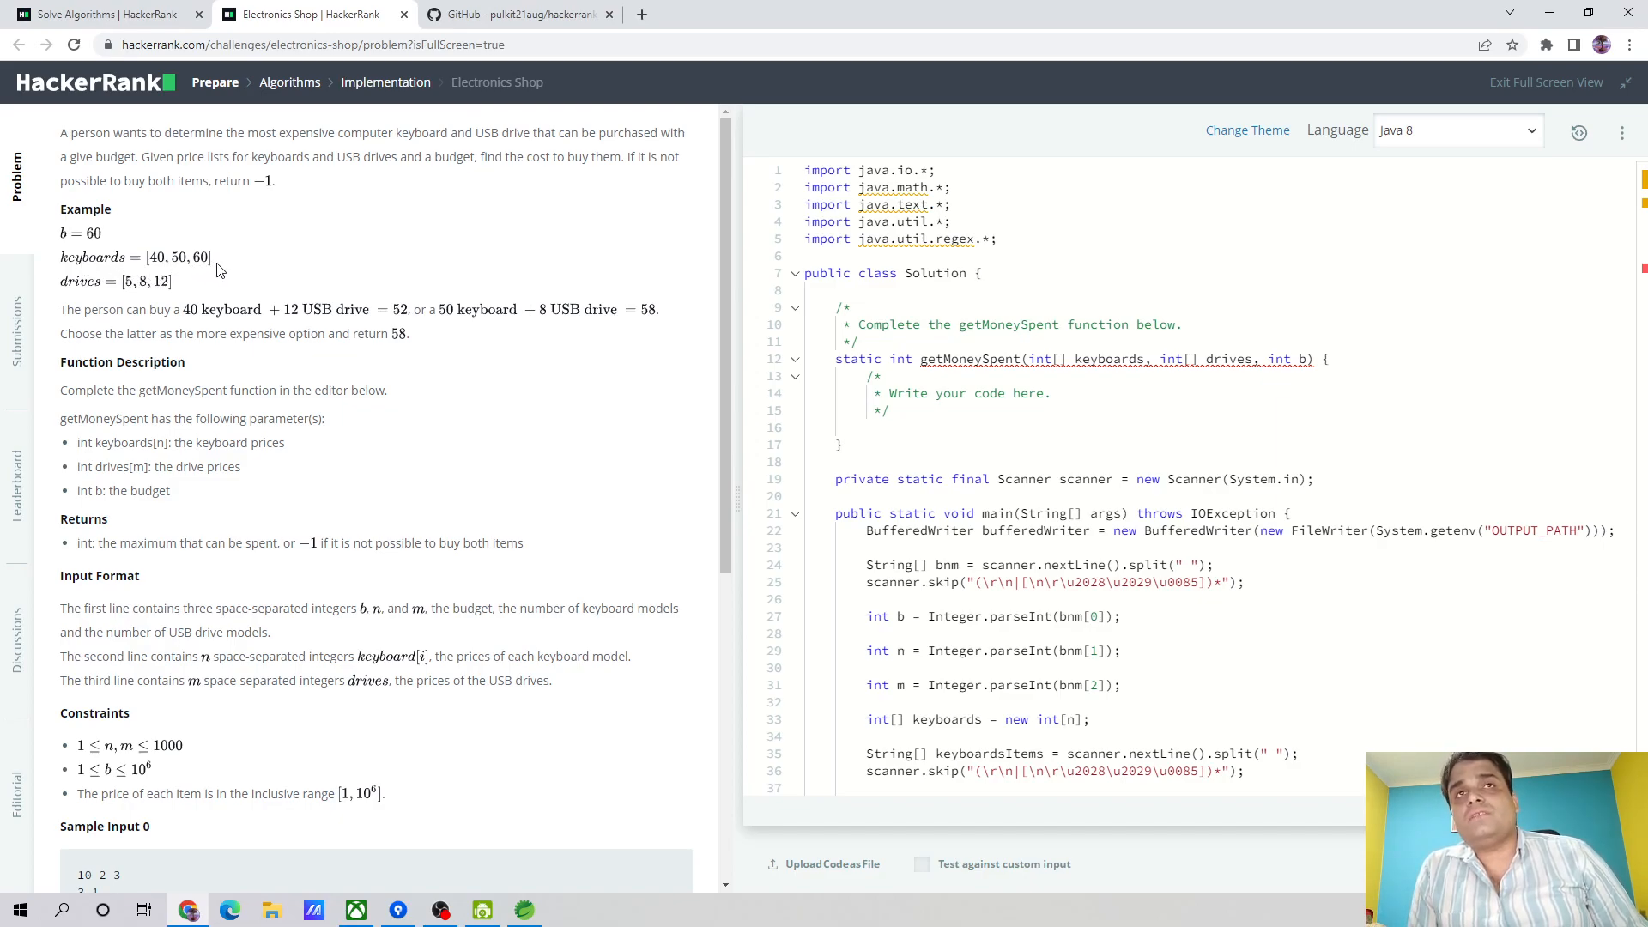
pyautogui.moveTo(118, 297)
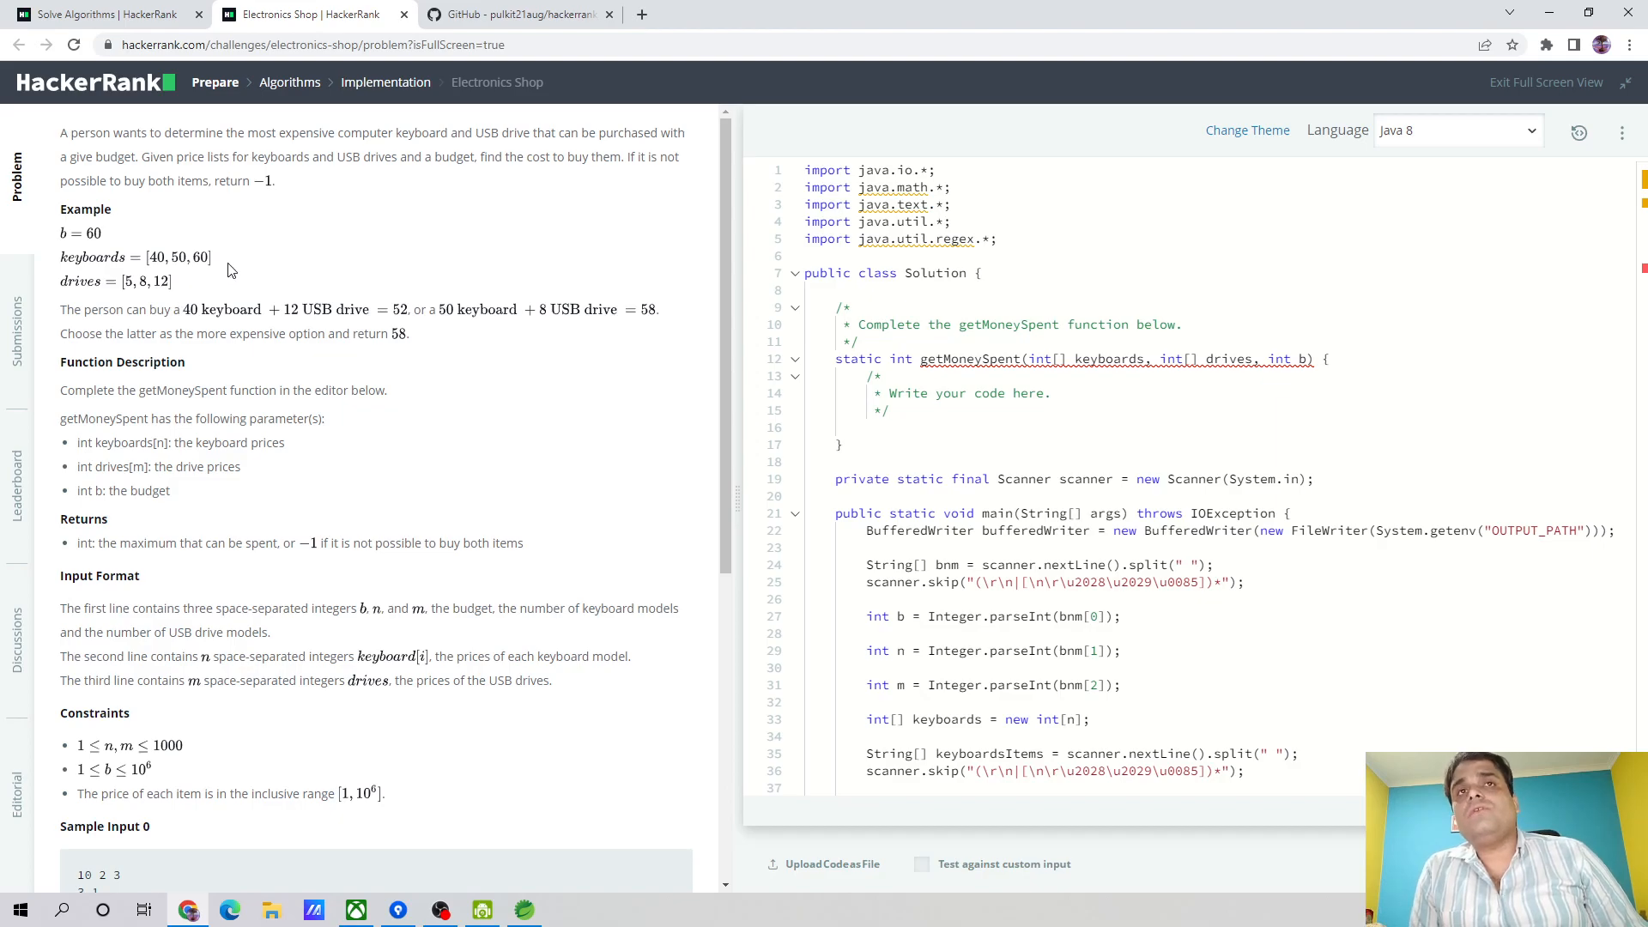
pyautogui.moveTo(239, 320)
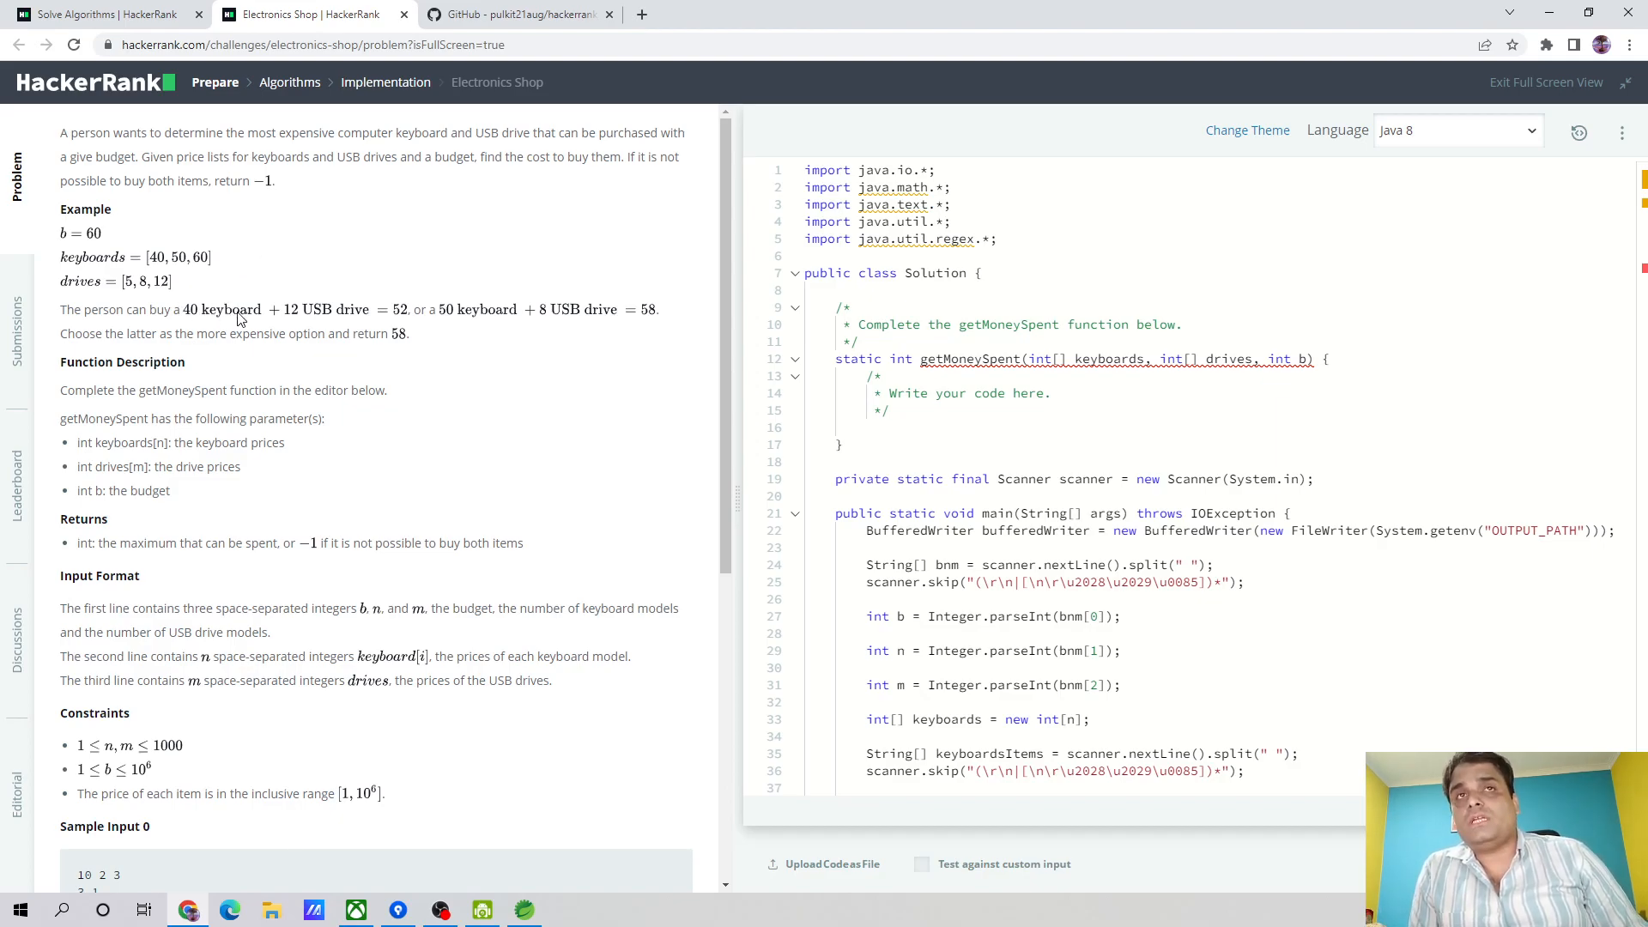
pyautogui.moveTo(154, 297)
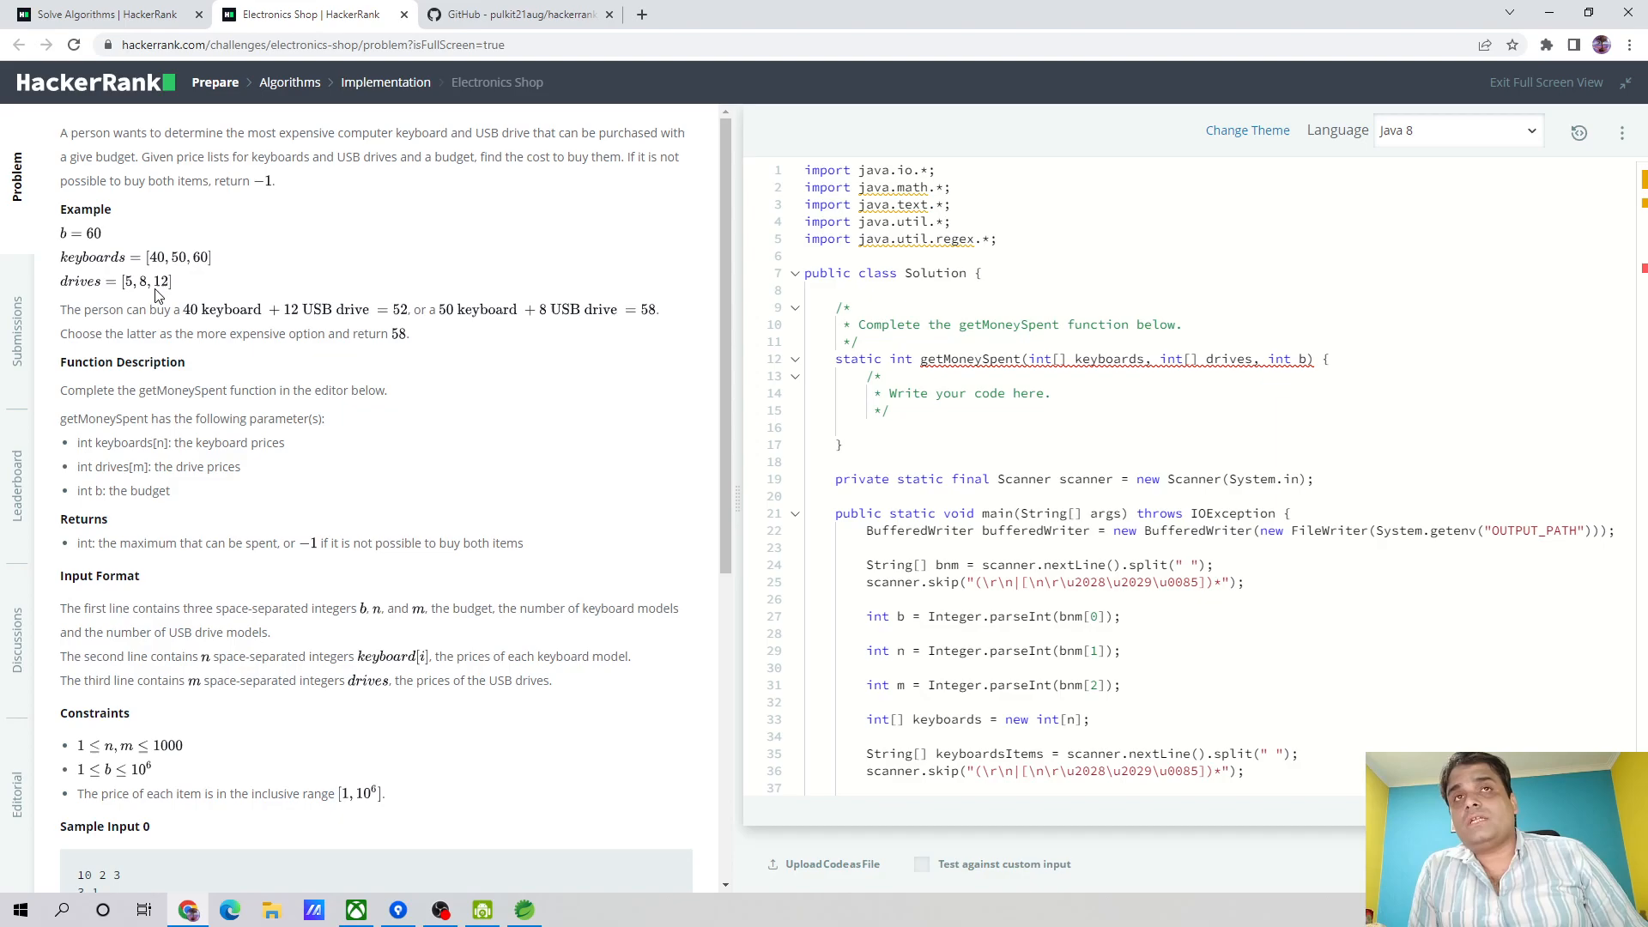
pyautogui.moveTo(439, 326)
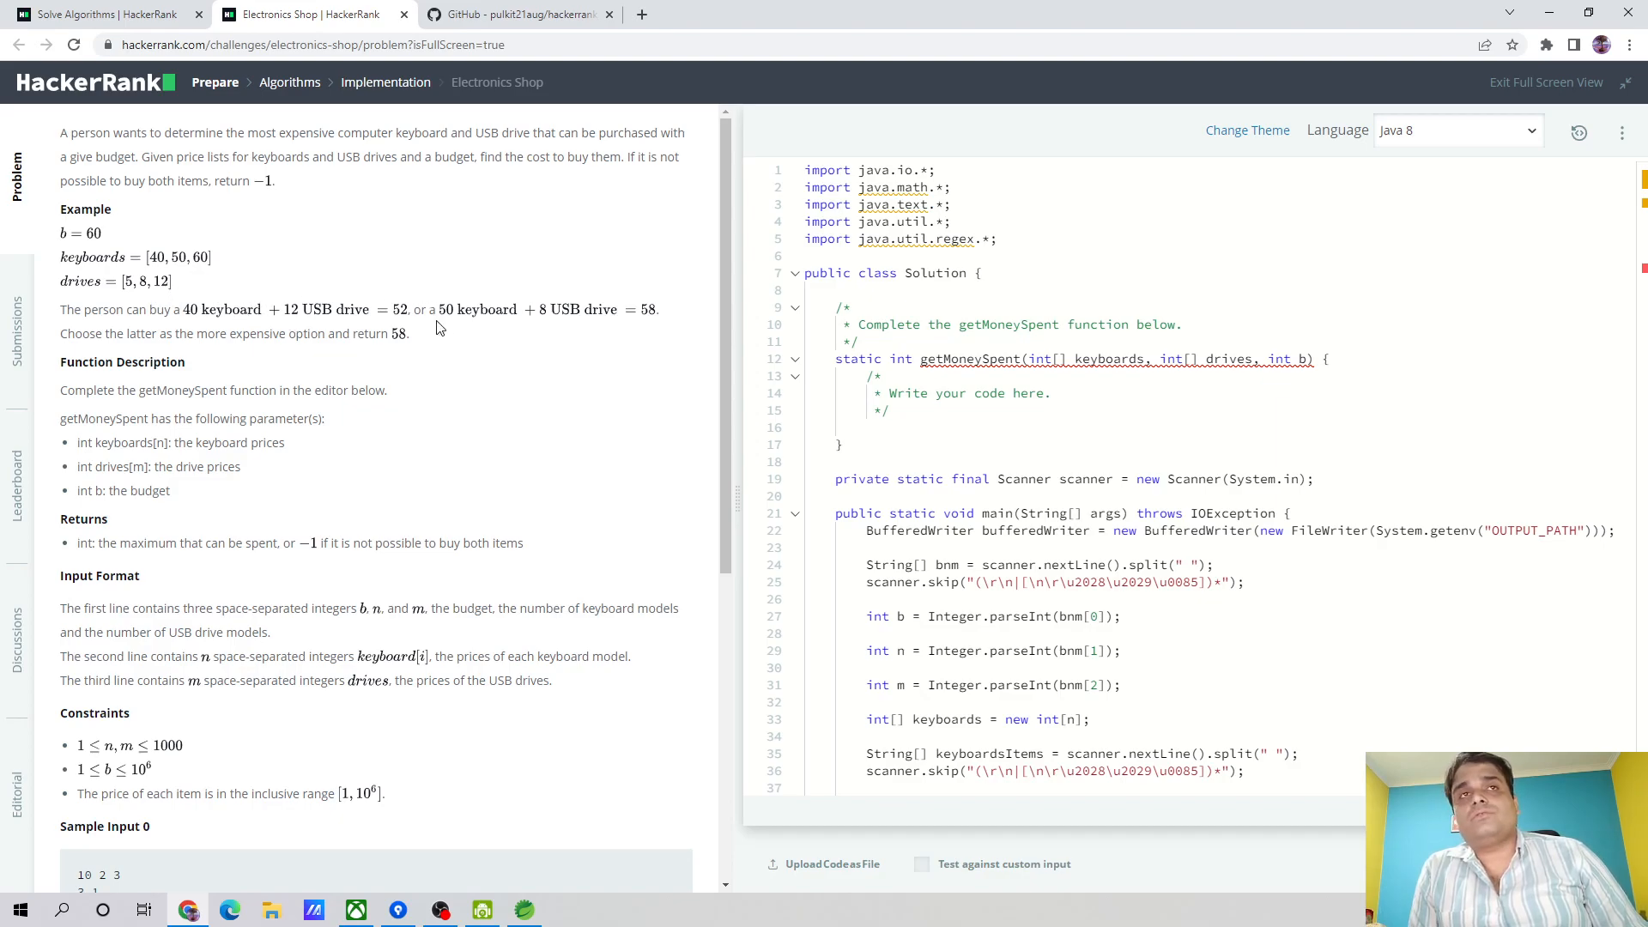
pyautogui.moveTo(76, 256)
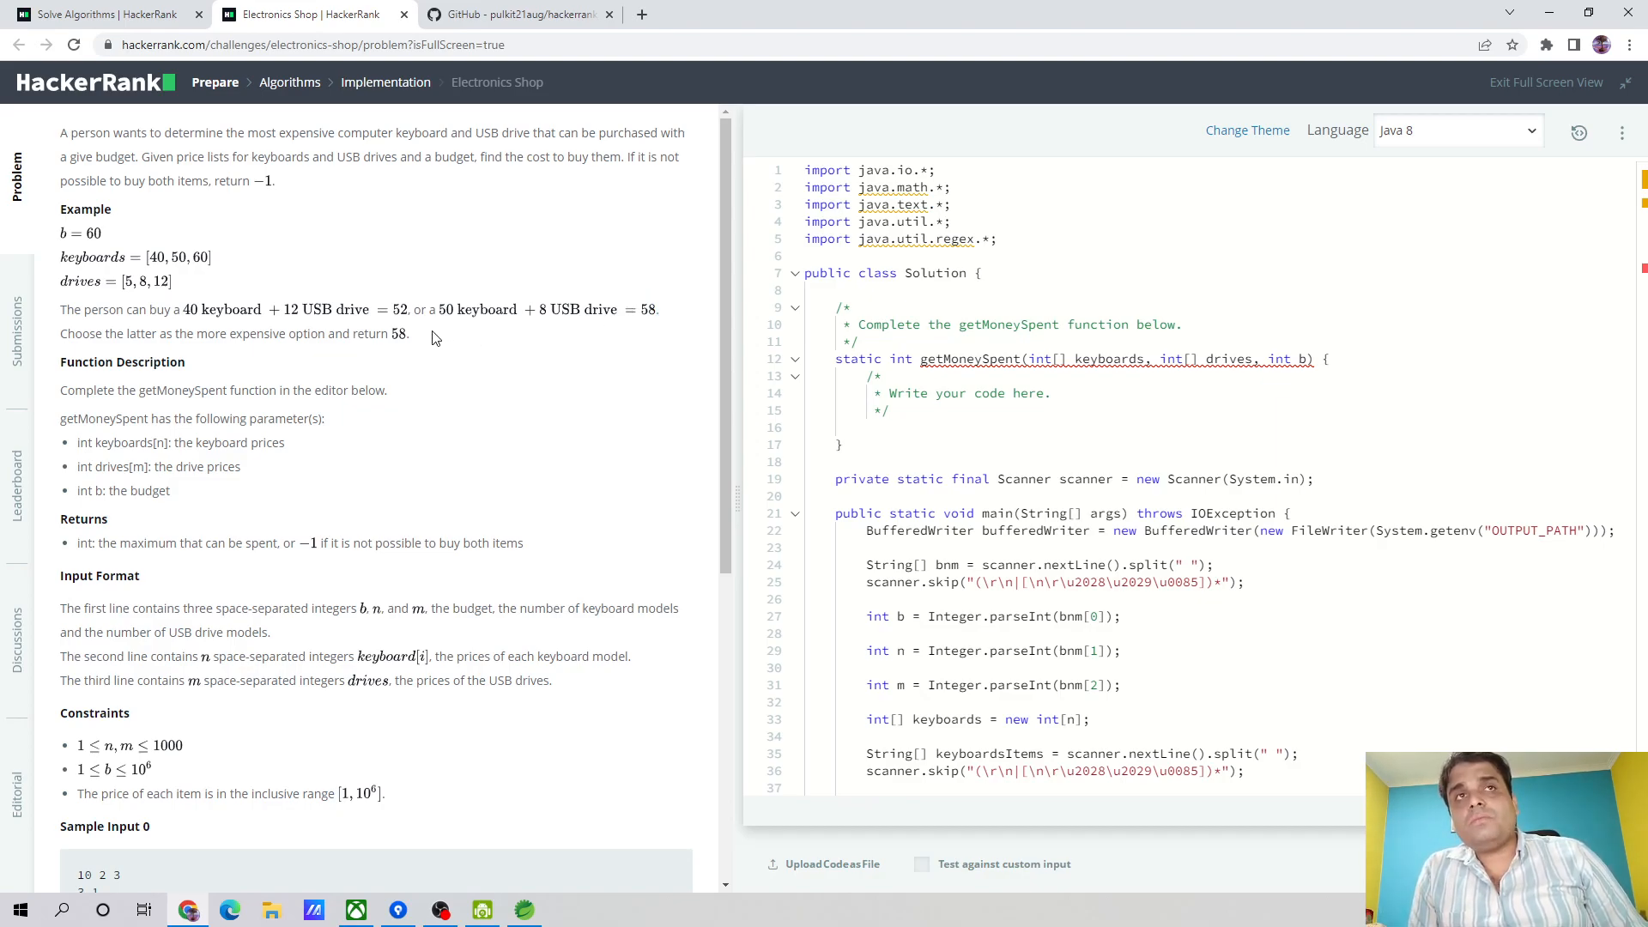
# Delete the placeholder comment and stray text so the getMoneySpent body is empty
pyautogui.moveTo(208, 334); pyautogui.dragTo(409, 333)
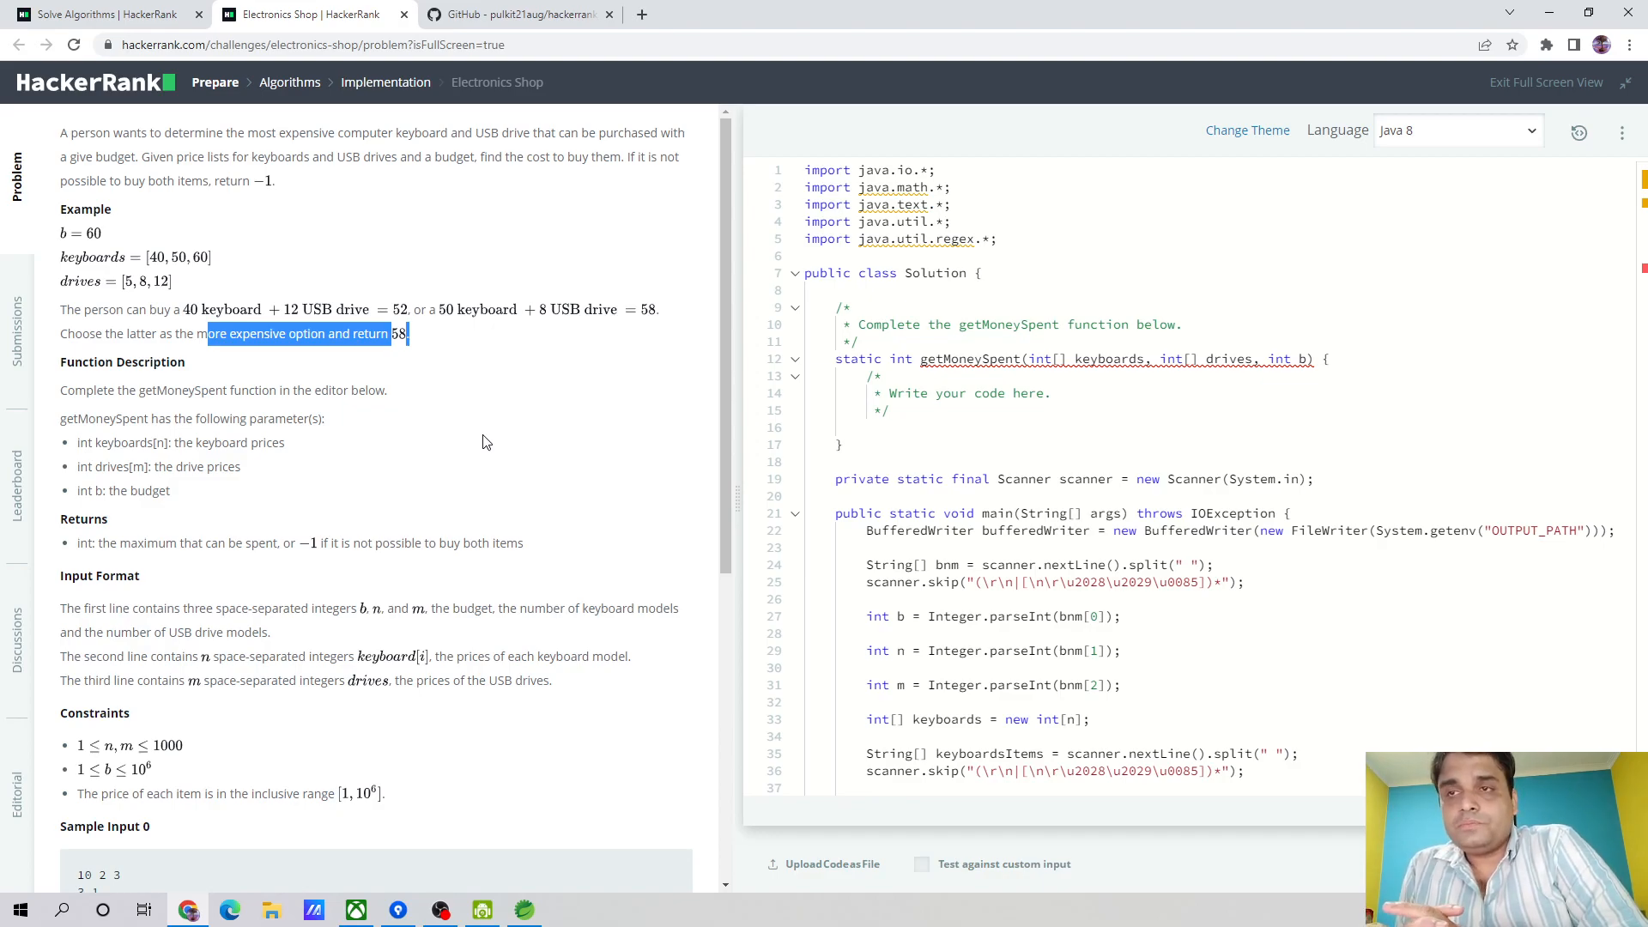
pyautogui.moveTo(1246, 129)
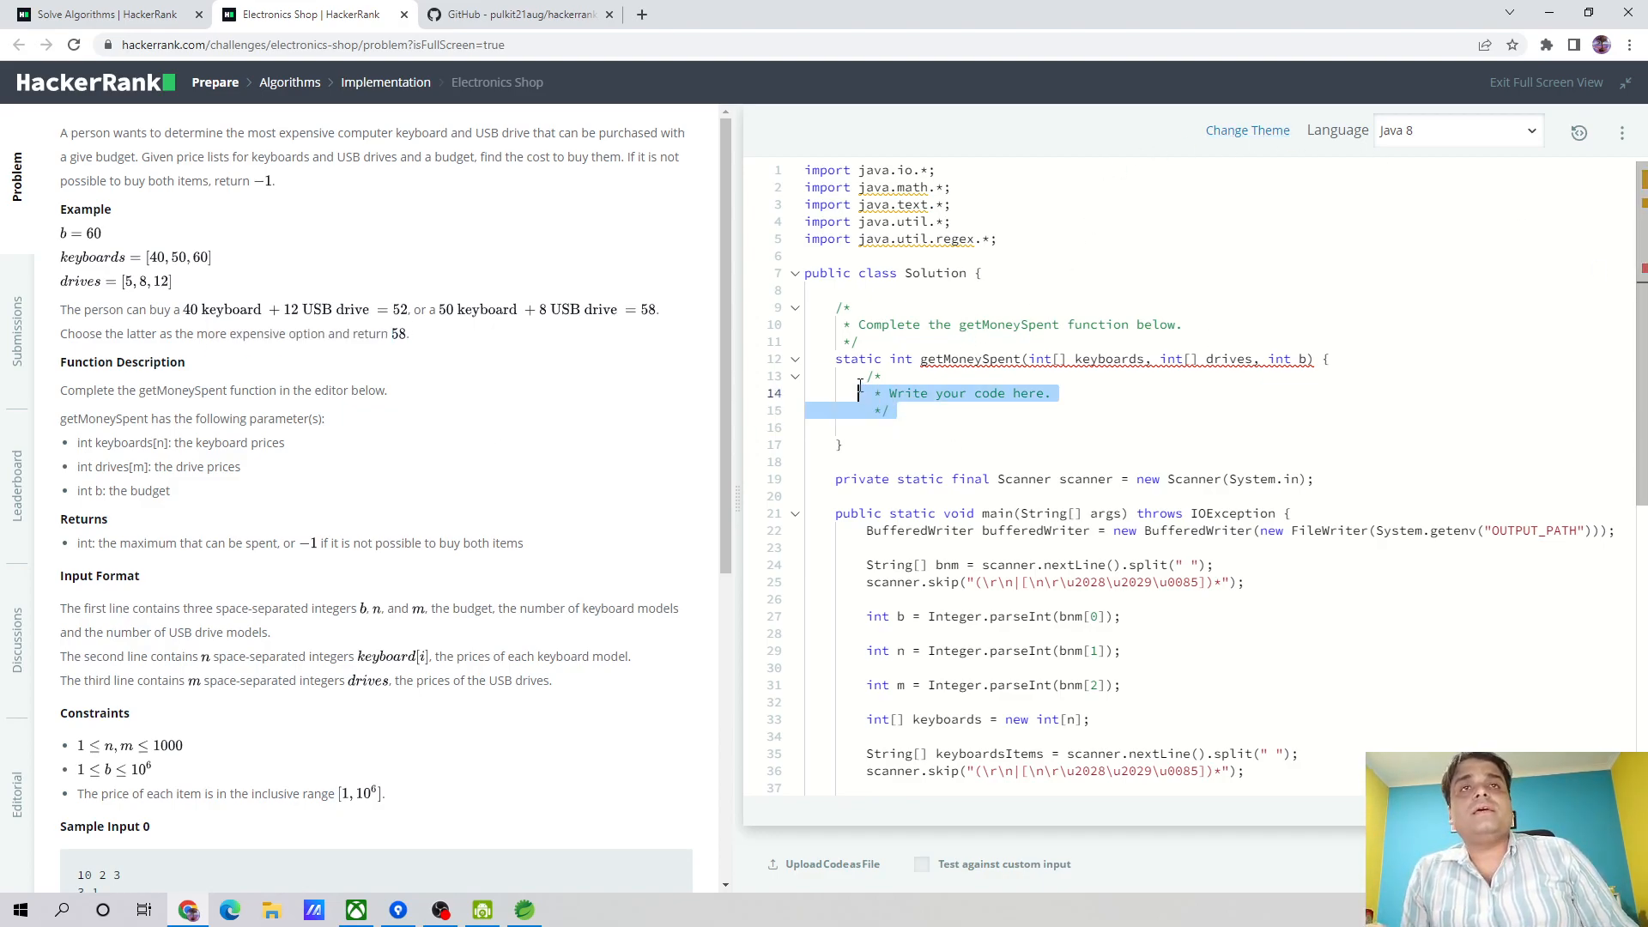
pyautogui.moveTo(291, 361)
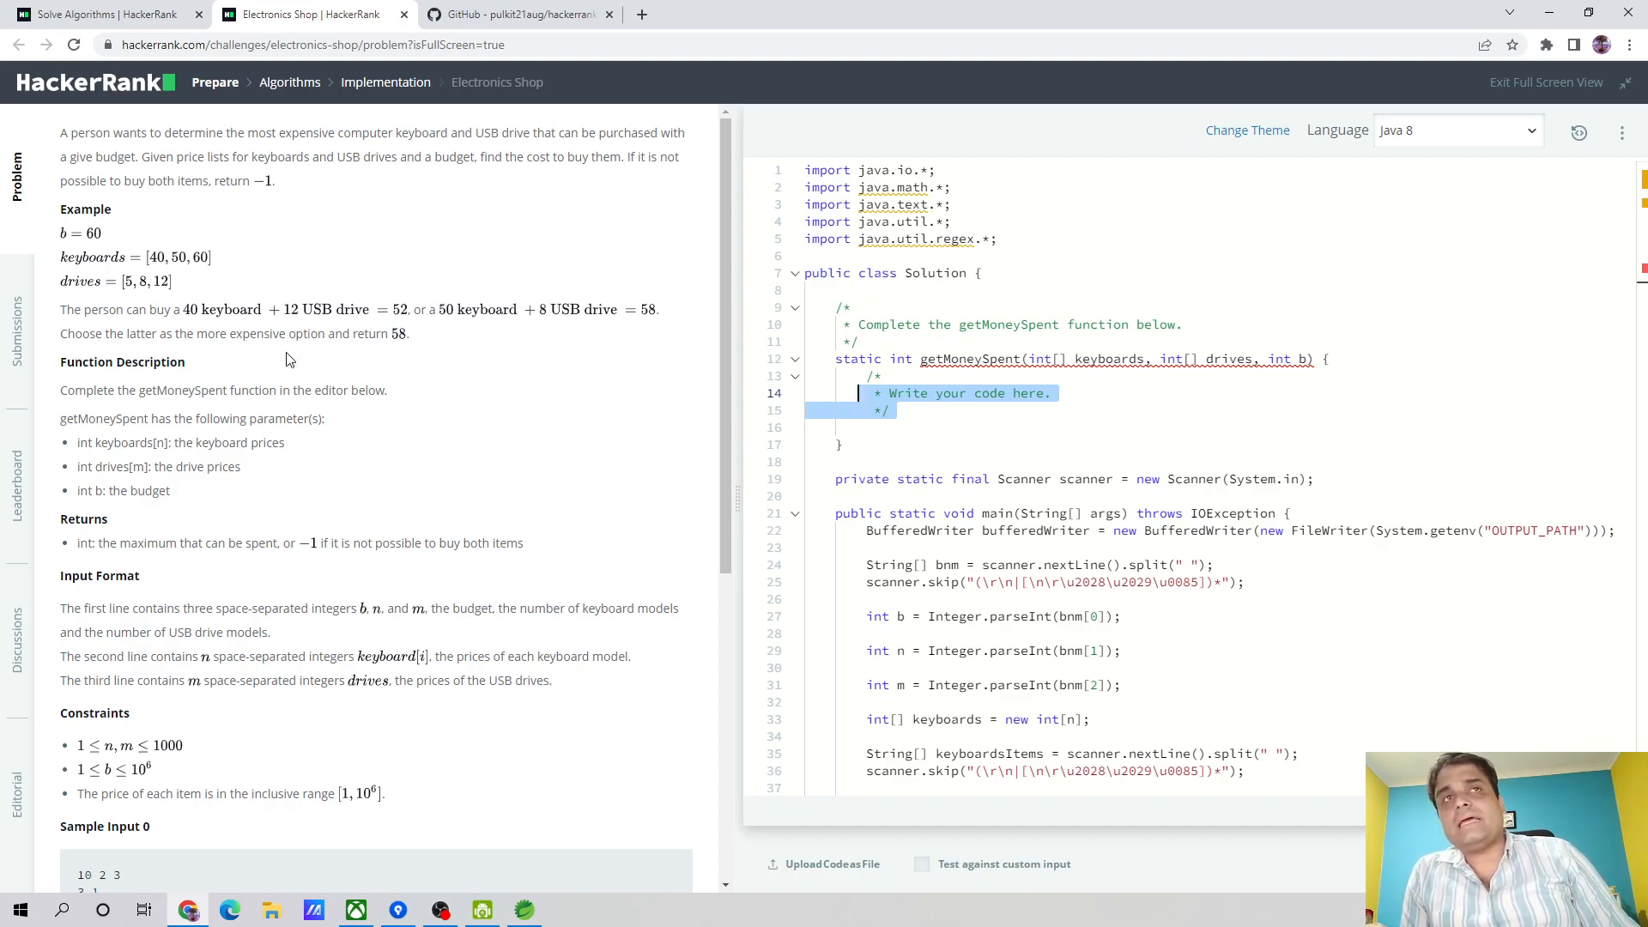
pyautogui.moveTo(1018, 381)
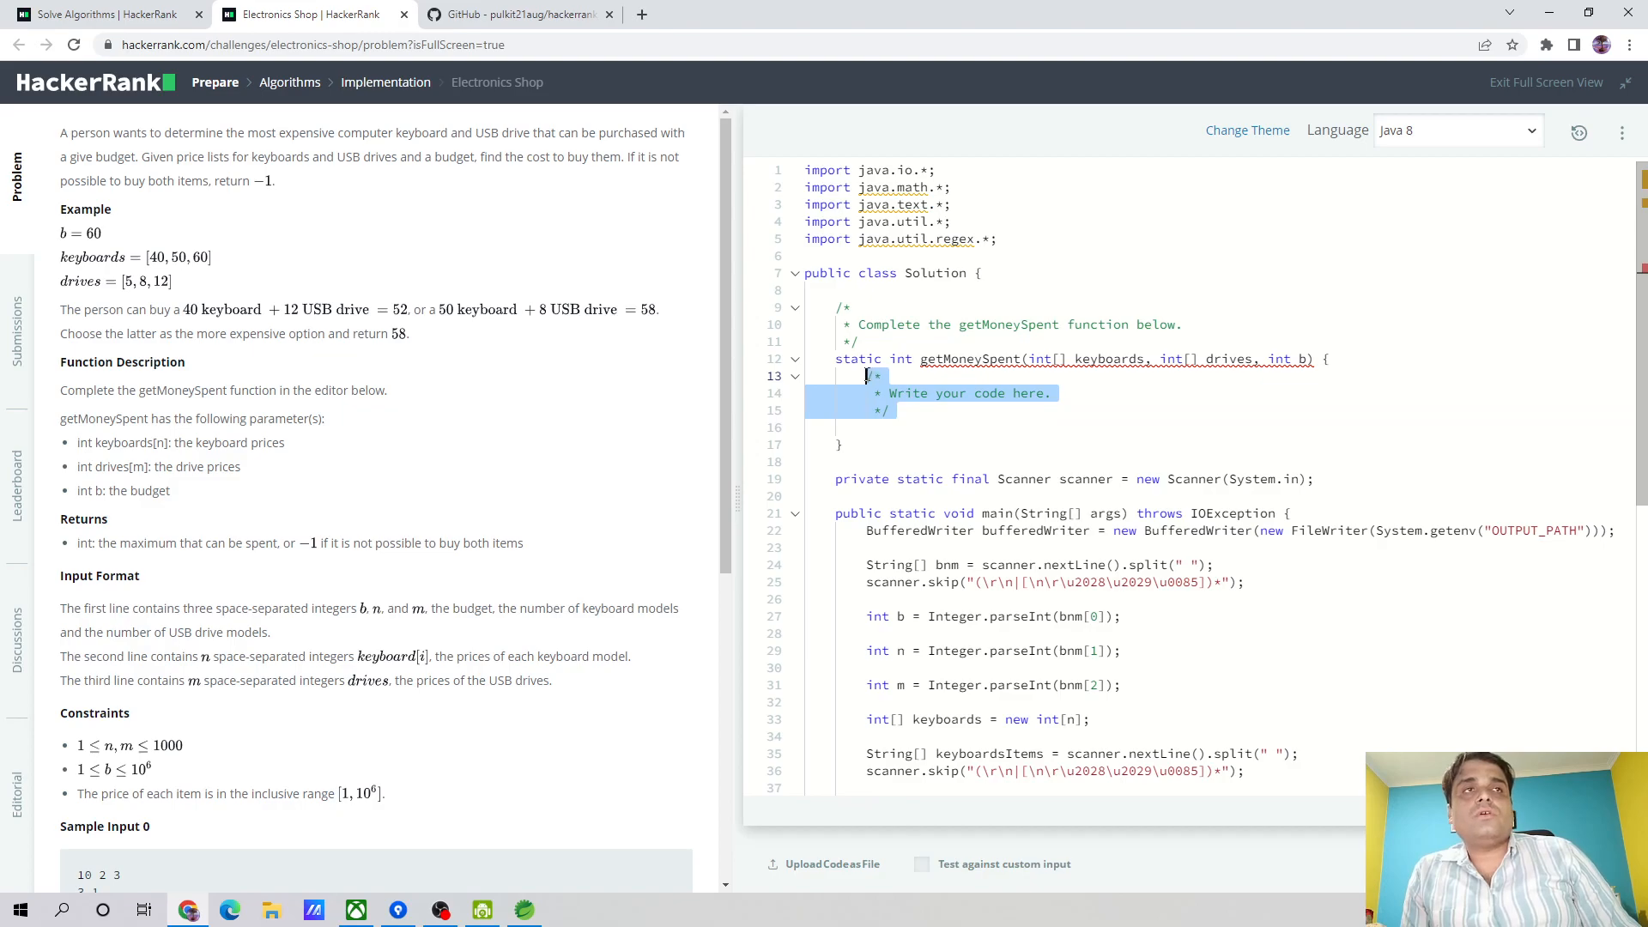
pyautogui.press('Delete')
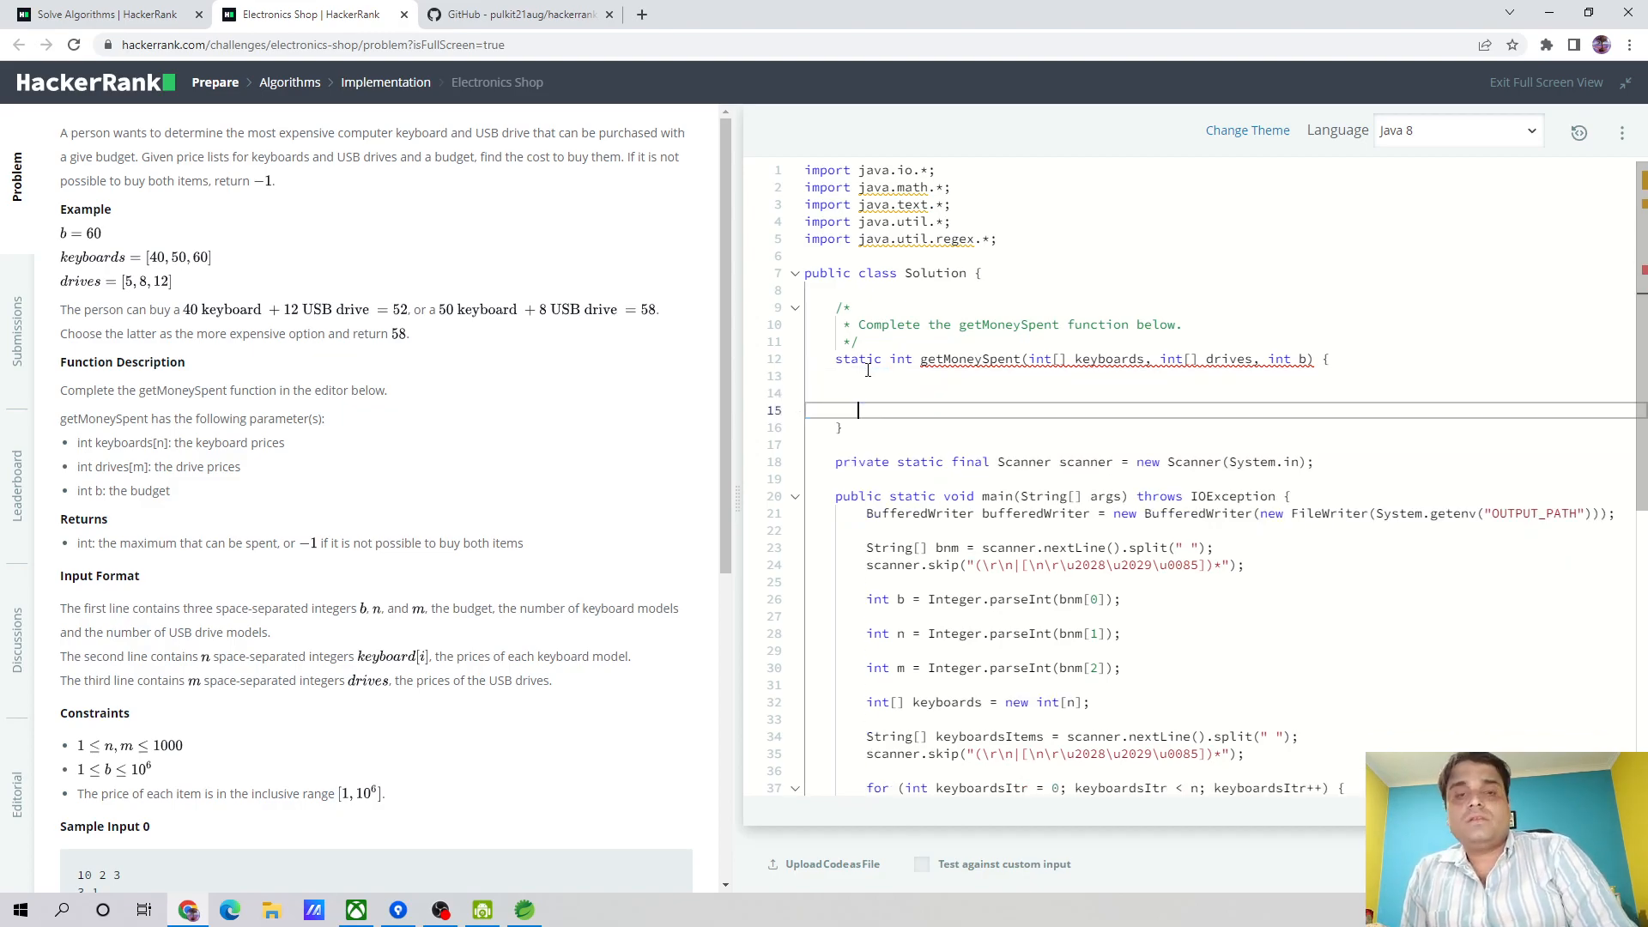
pyautogui.write('Electronics Shop')
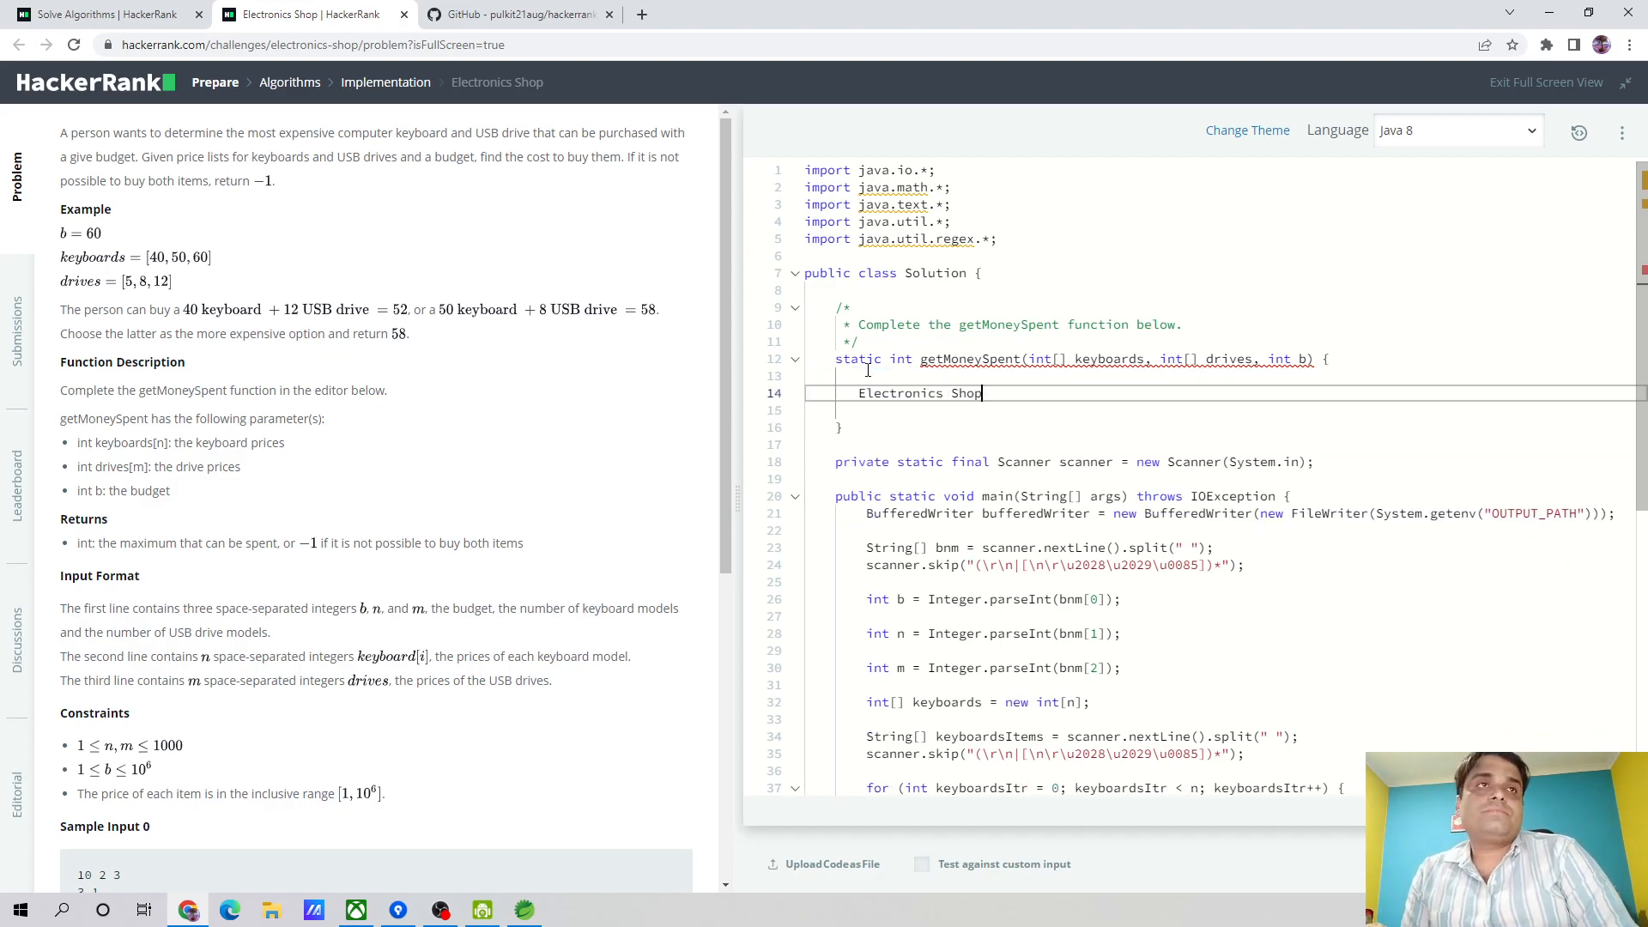
pyautogui.press('Backspace')
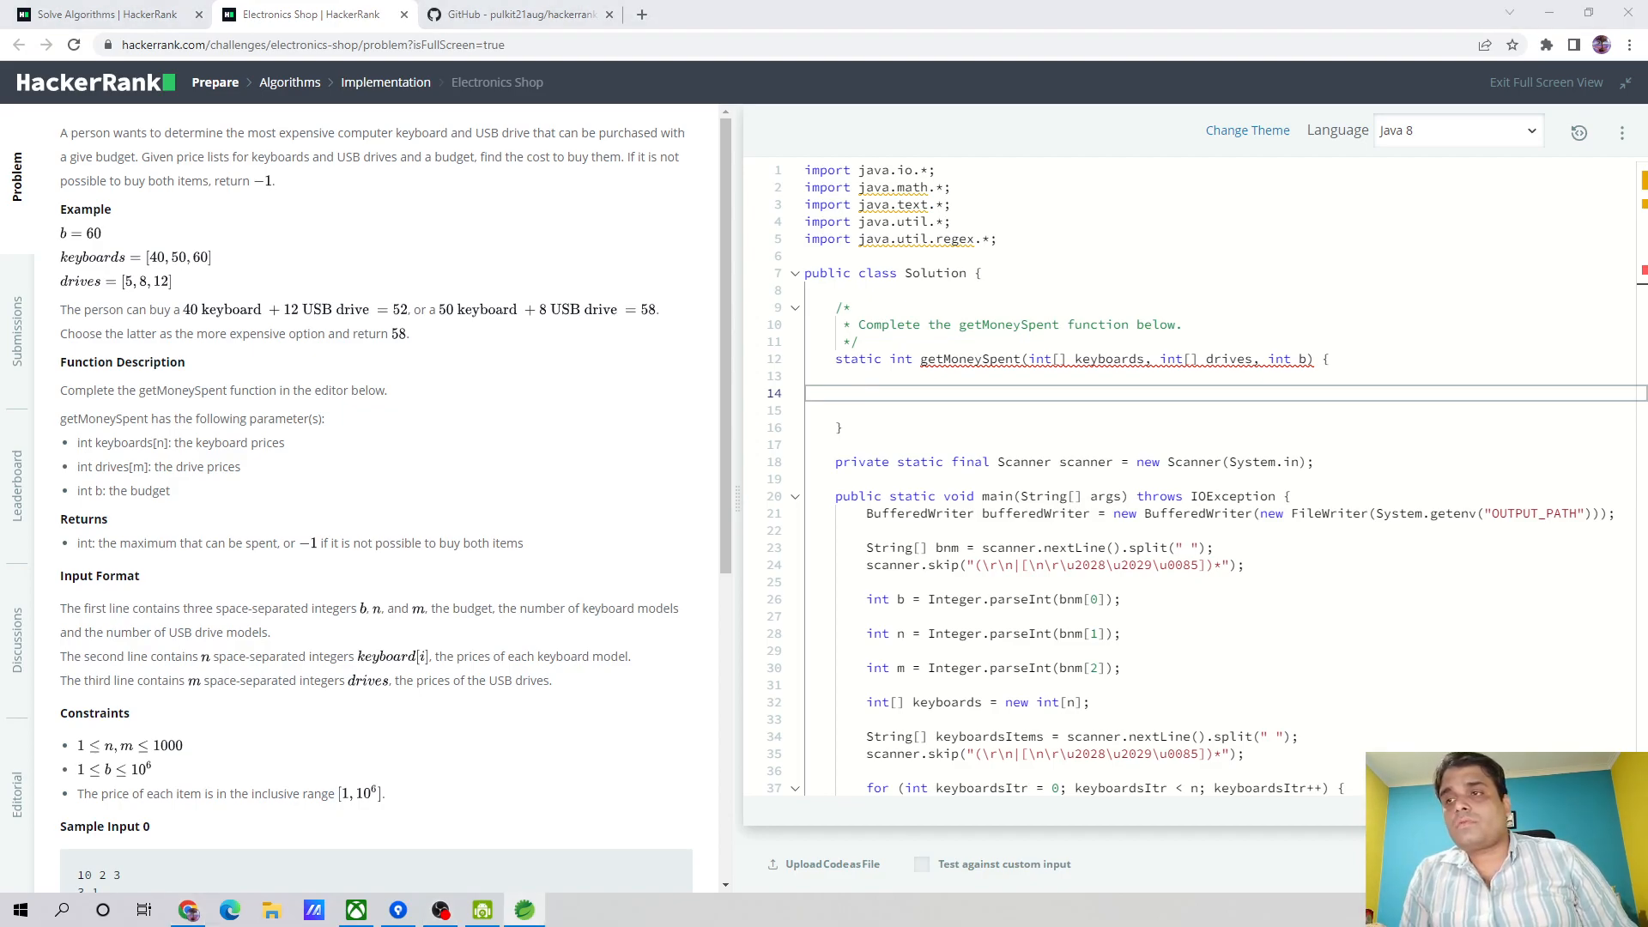
pyautogui.moveTo(922, 426)
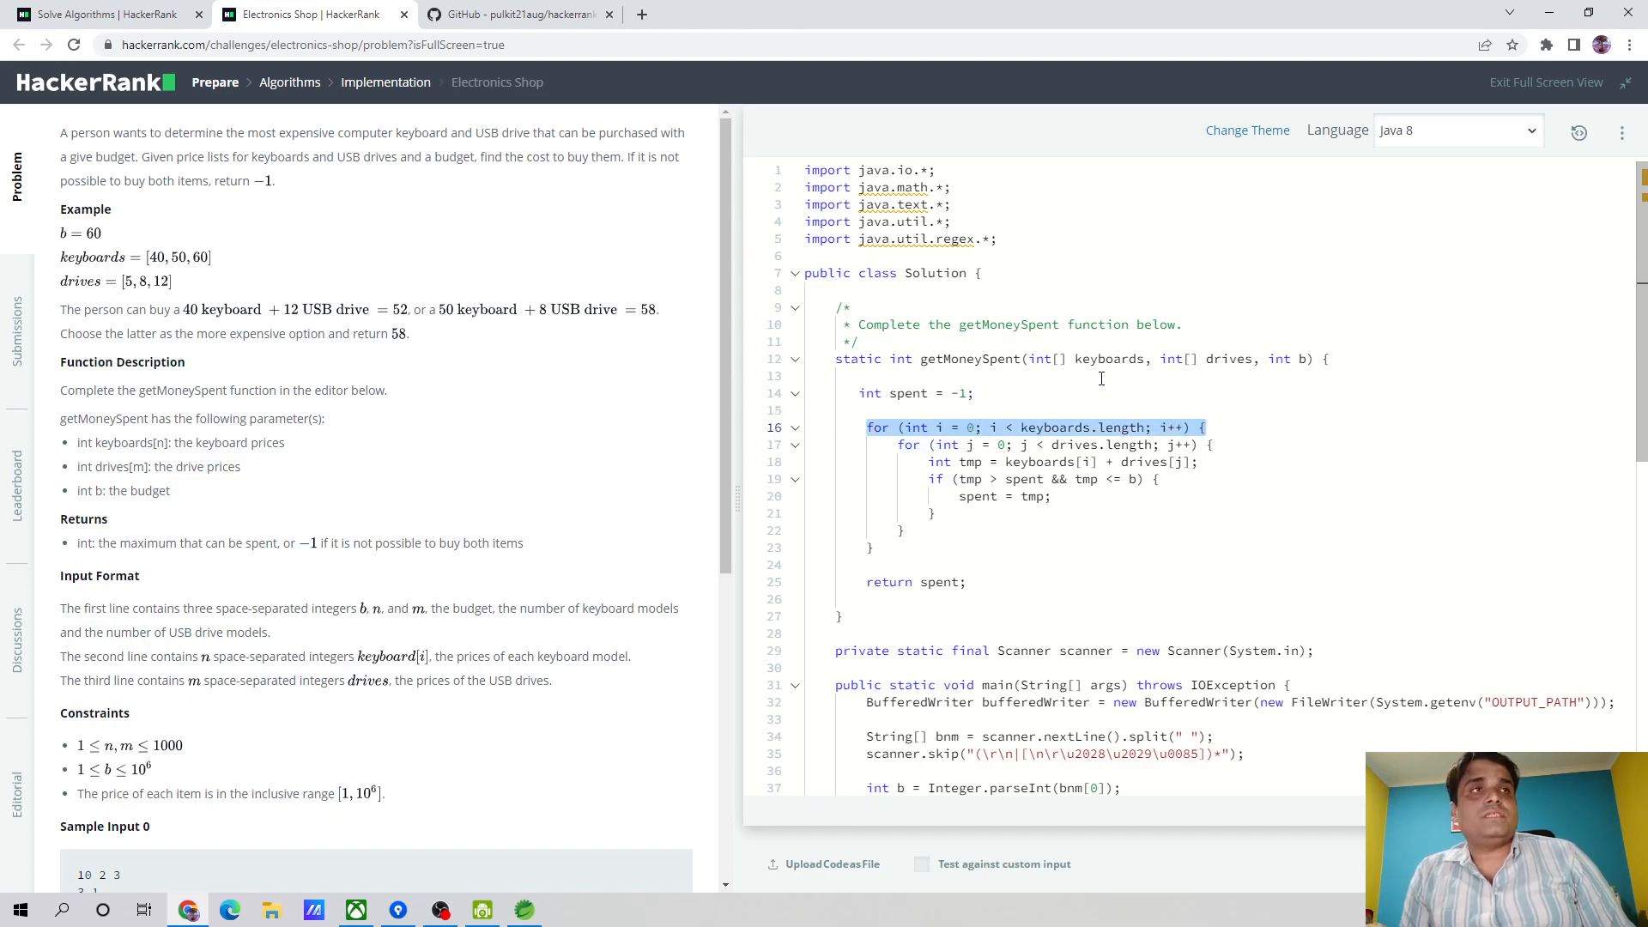
pyautogui.moveTo(171, 264)
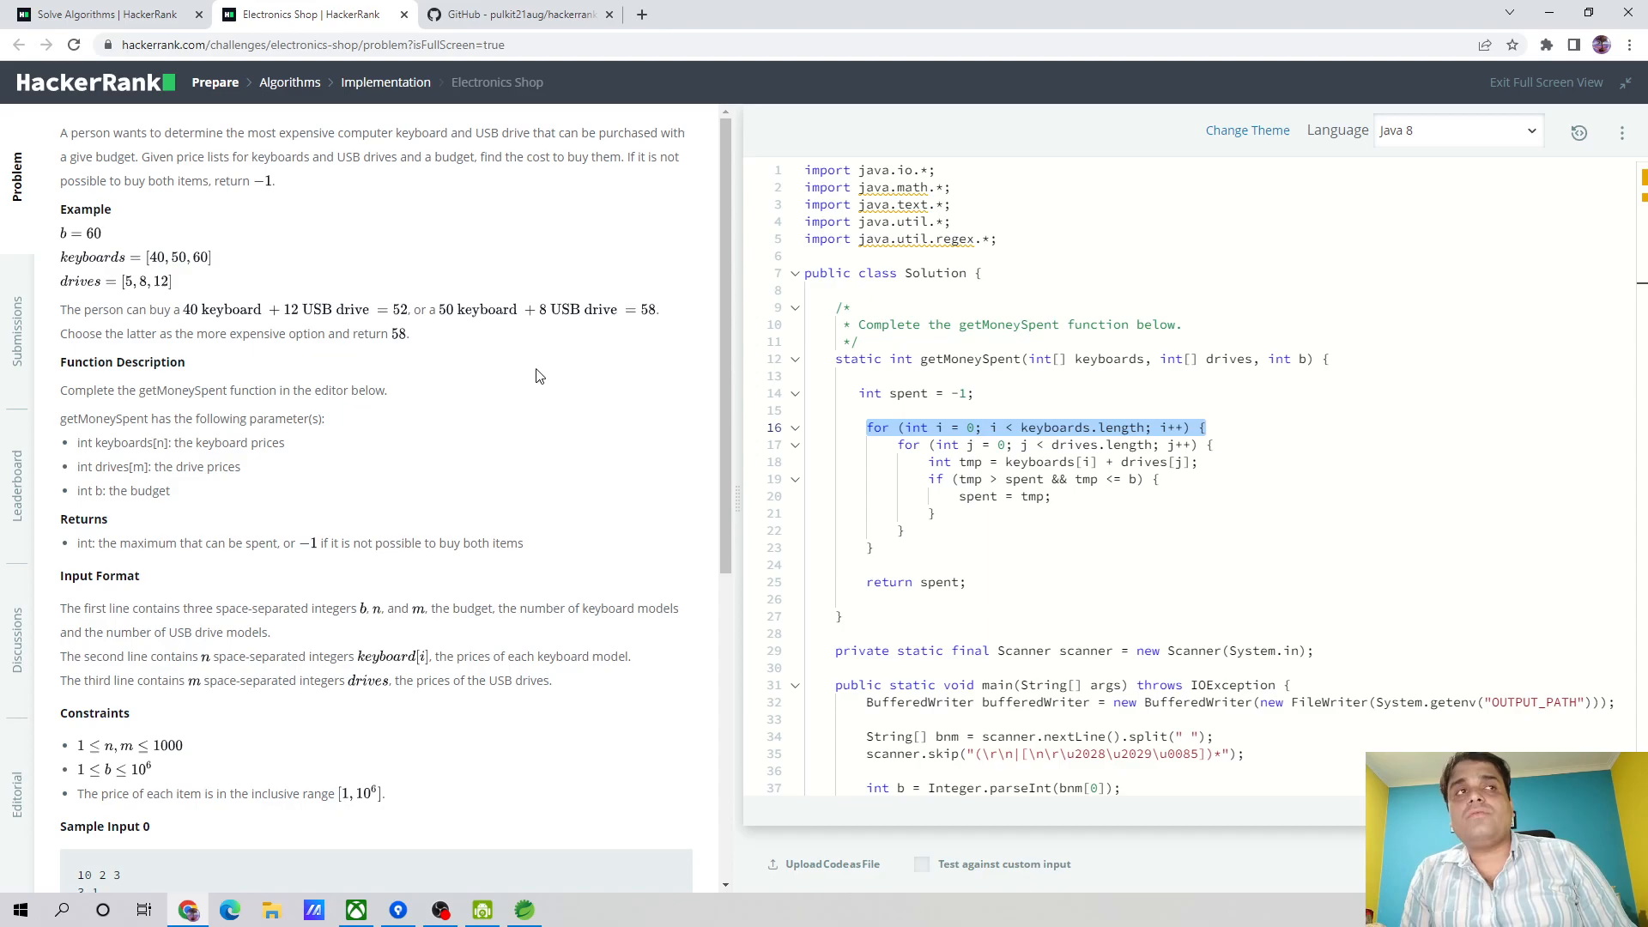
# Enter the nested-loop code: spent = -1, update when tmp > spent && tmp <= b, return spent
pyautogui.click(999, 443)
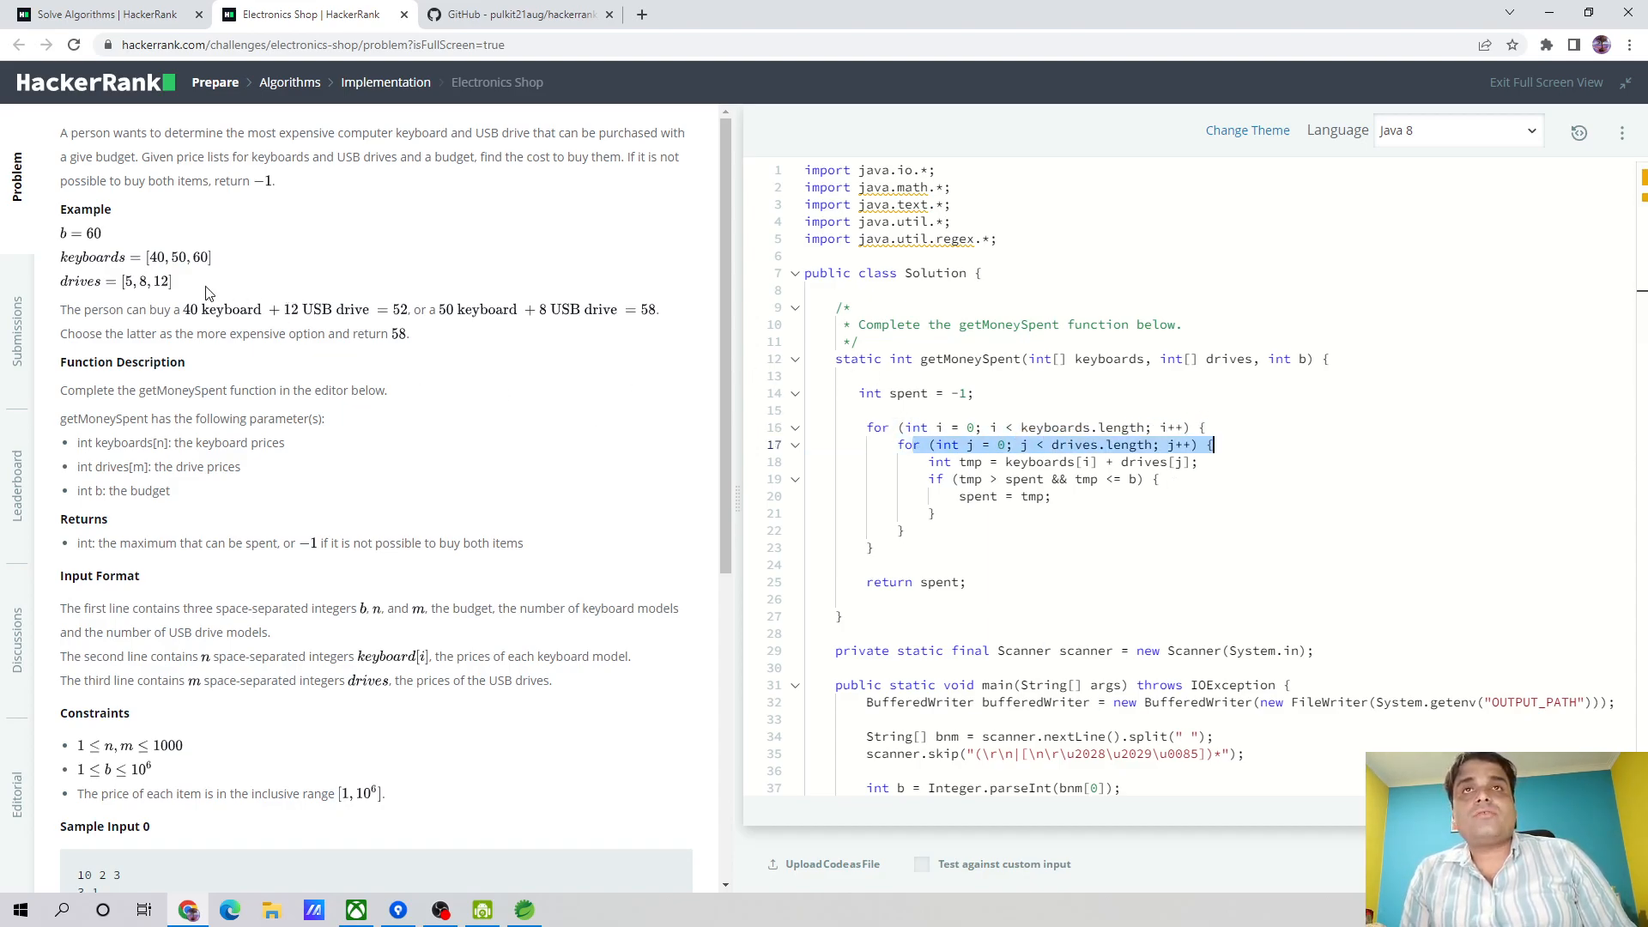
pyautogui.moveTo(154, 264)
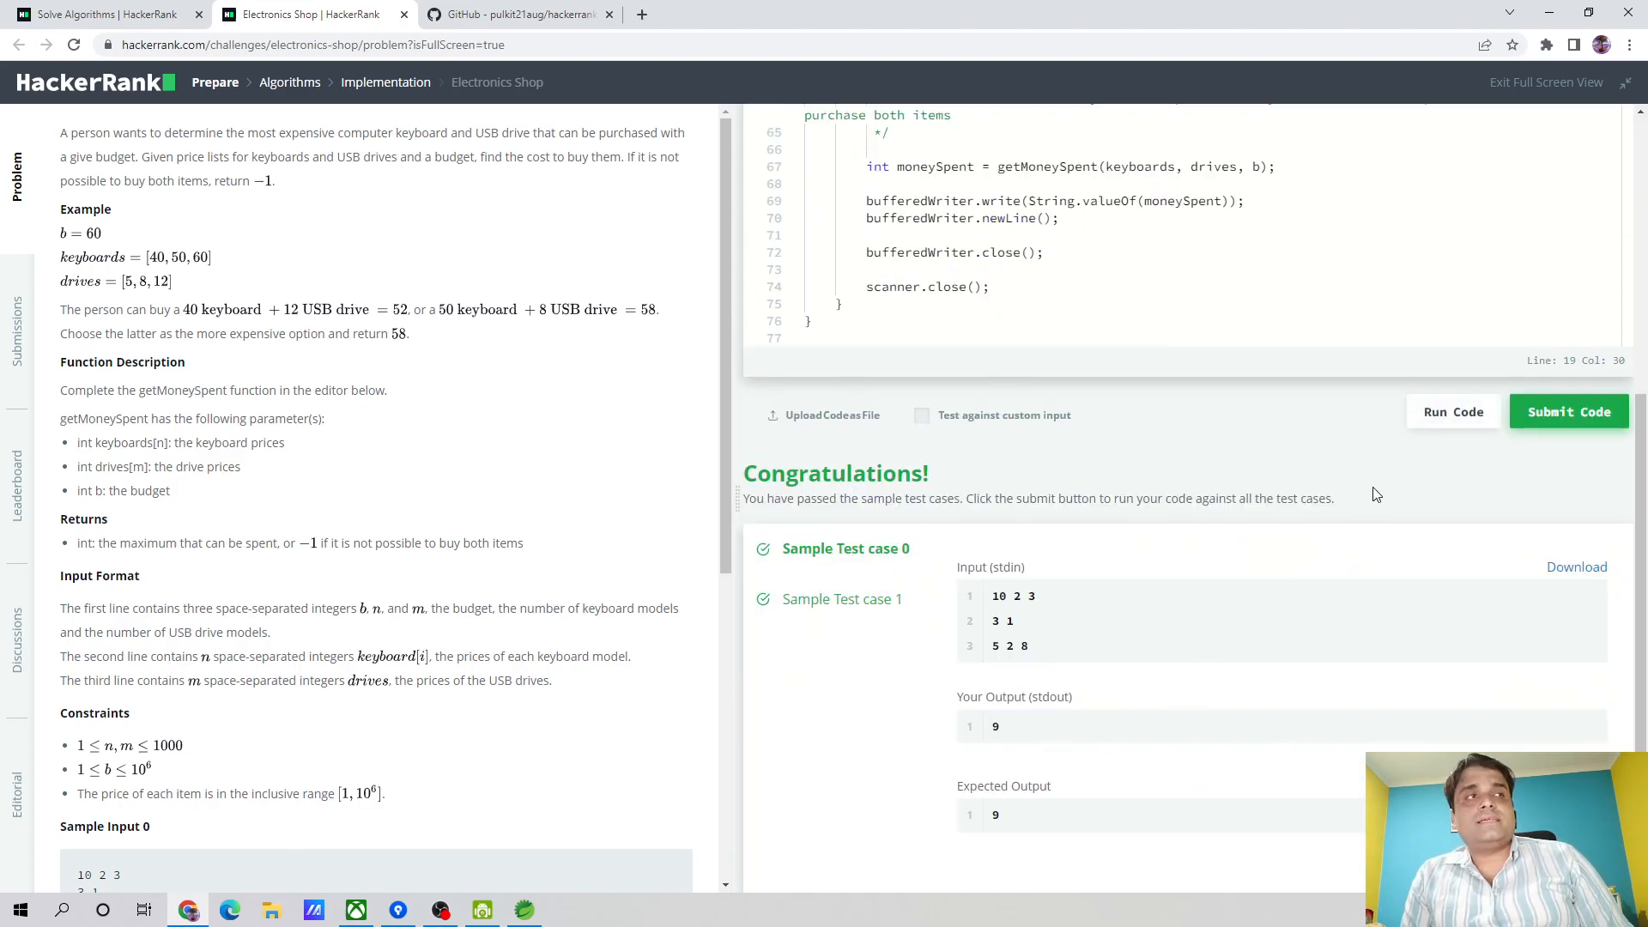
# Submit the code and review the Test case 0 results among the passing tests
pyautogui.click(1567, 410)
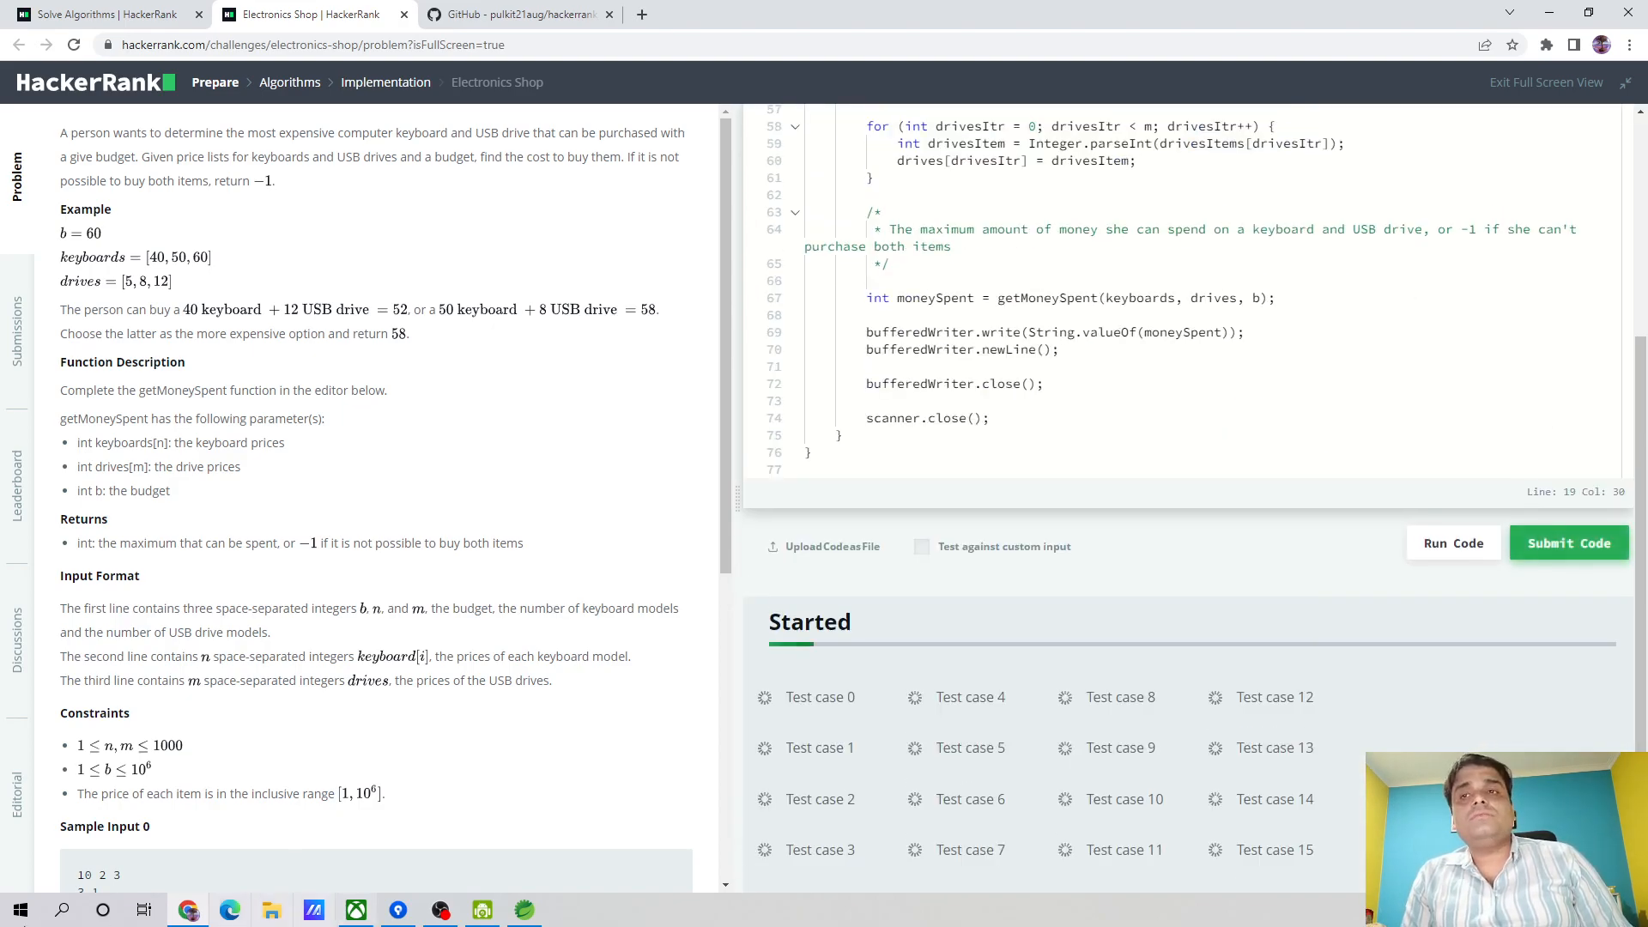
pyautogui.click(1452, 543)
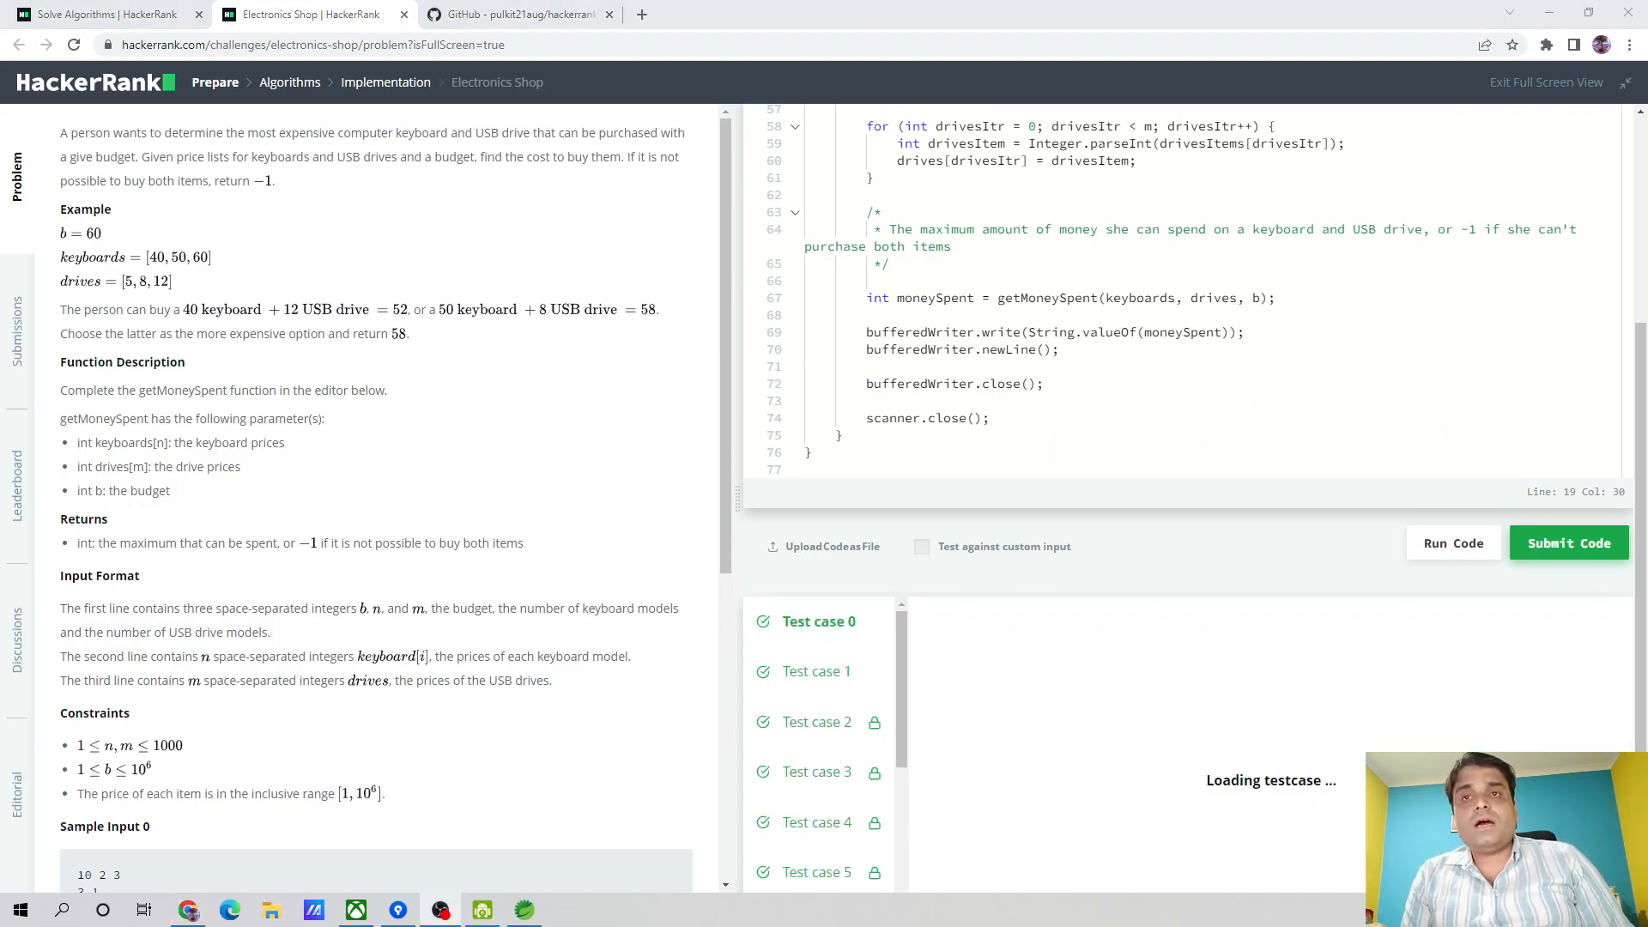
pyautogui.click(1452, 542)
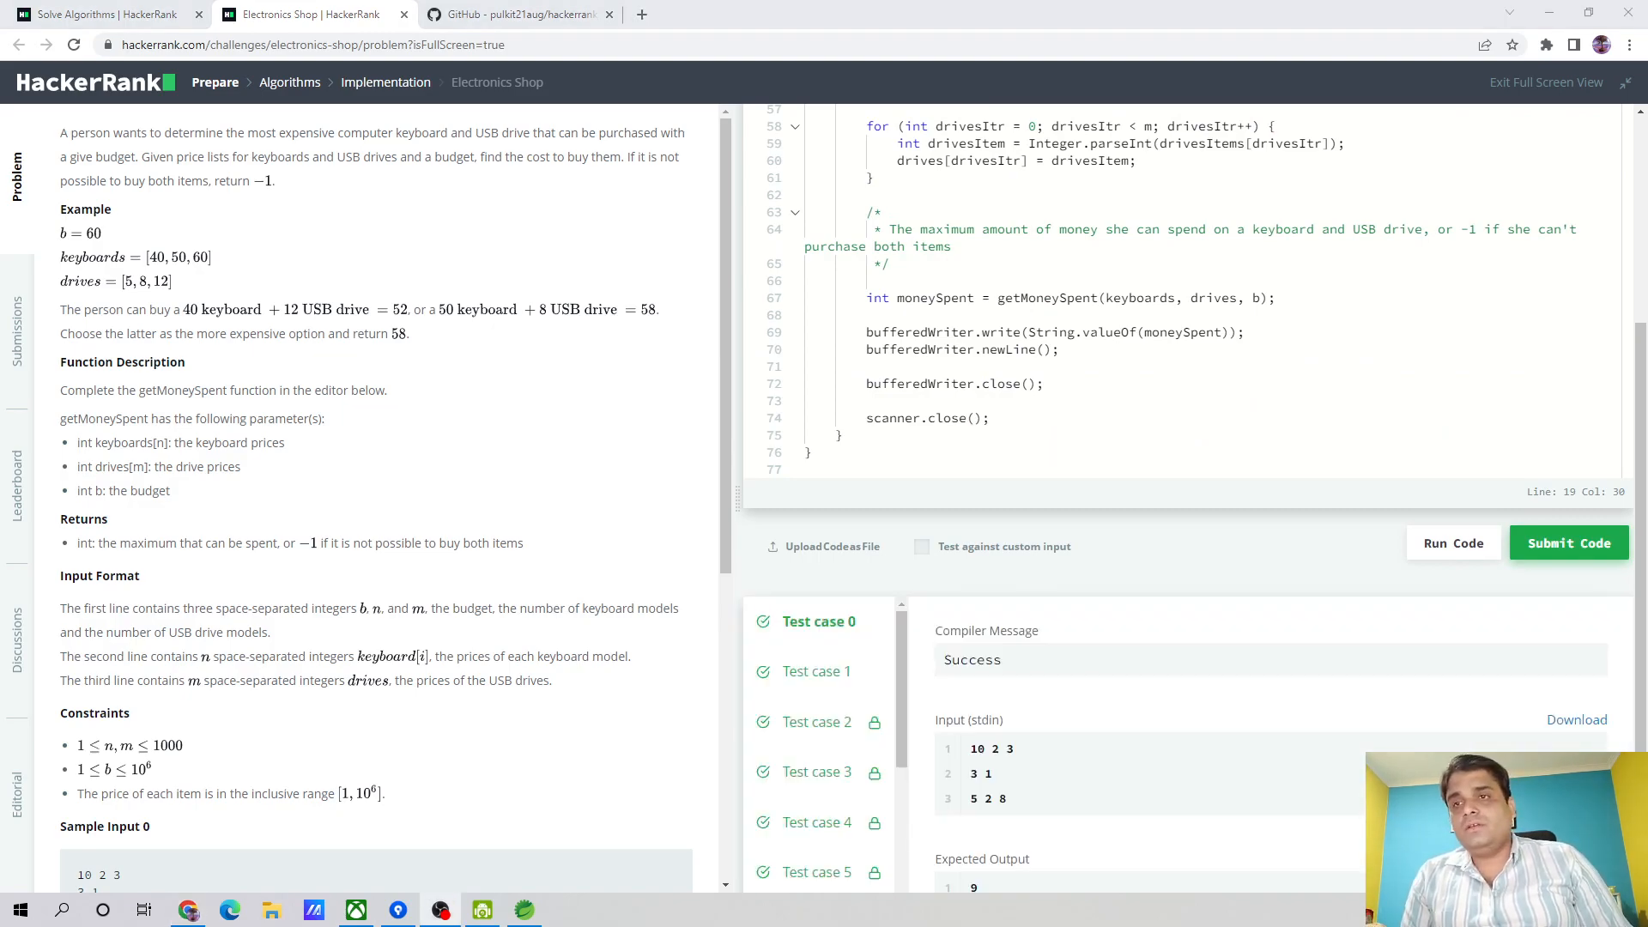
pyautogui.click(1567, 542)
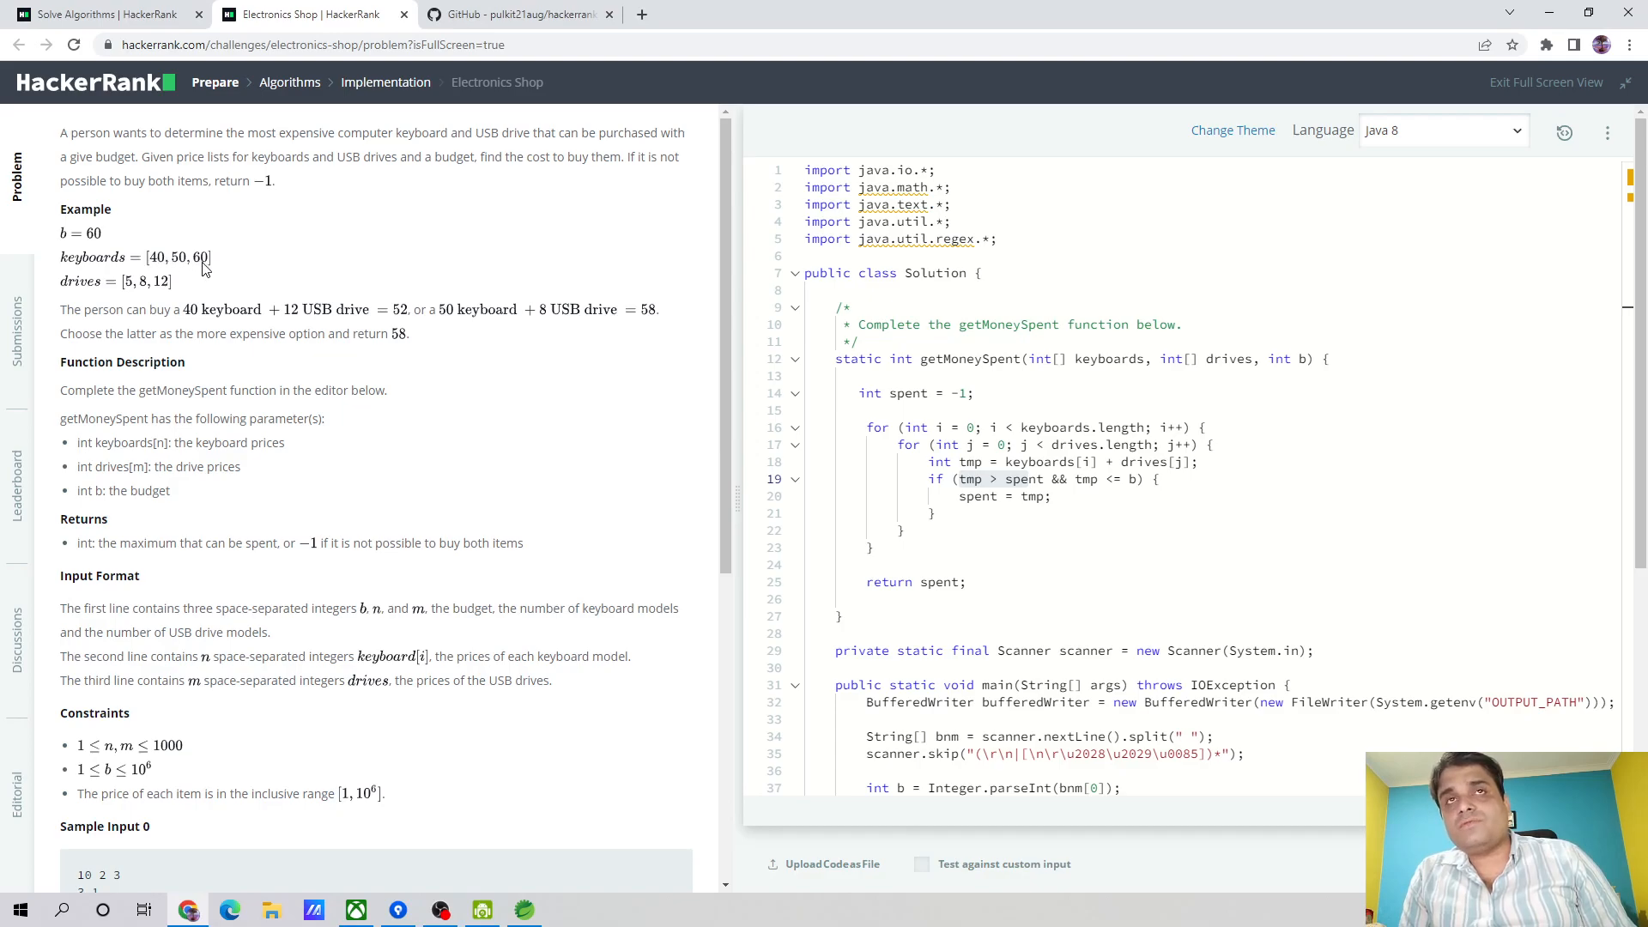
pyautogui.moveTo(570, 358)
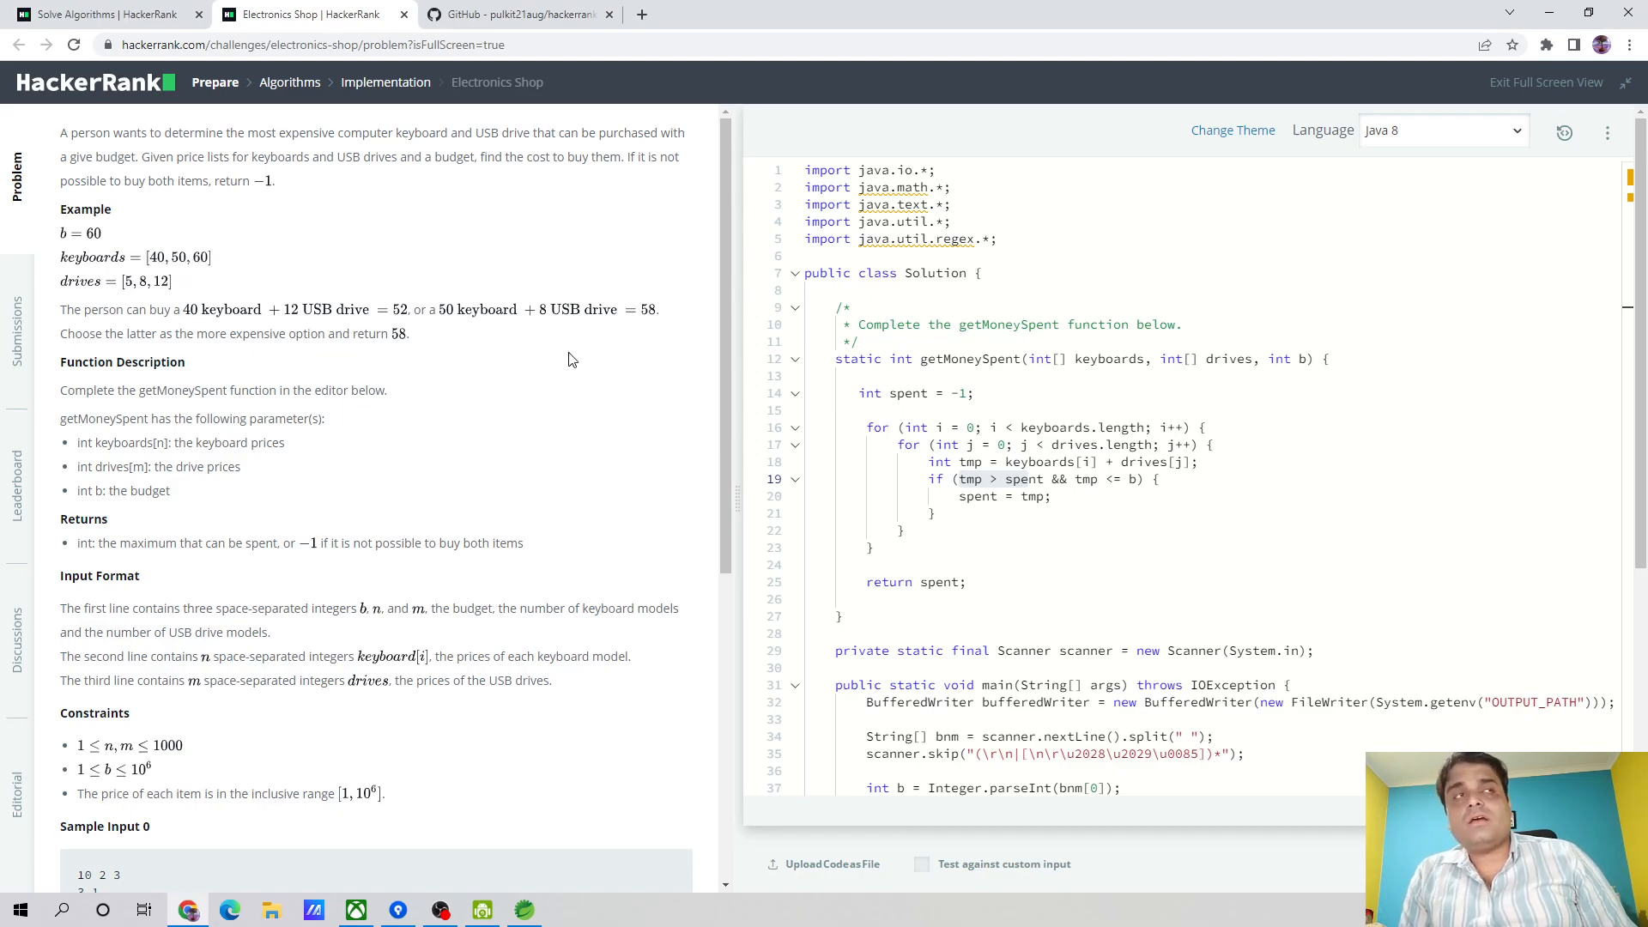
pyautogui.moveTo(130, 292)
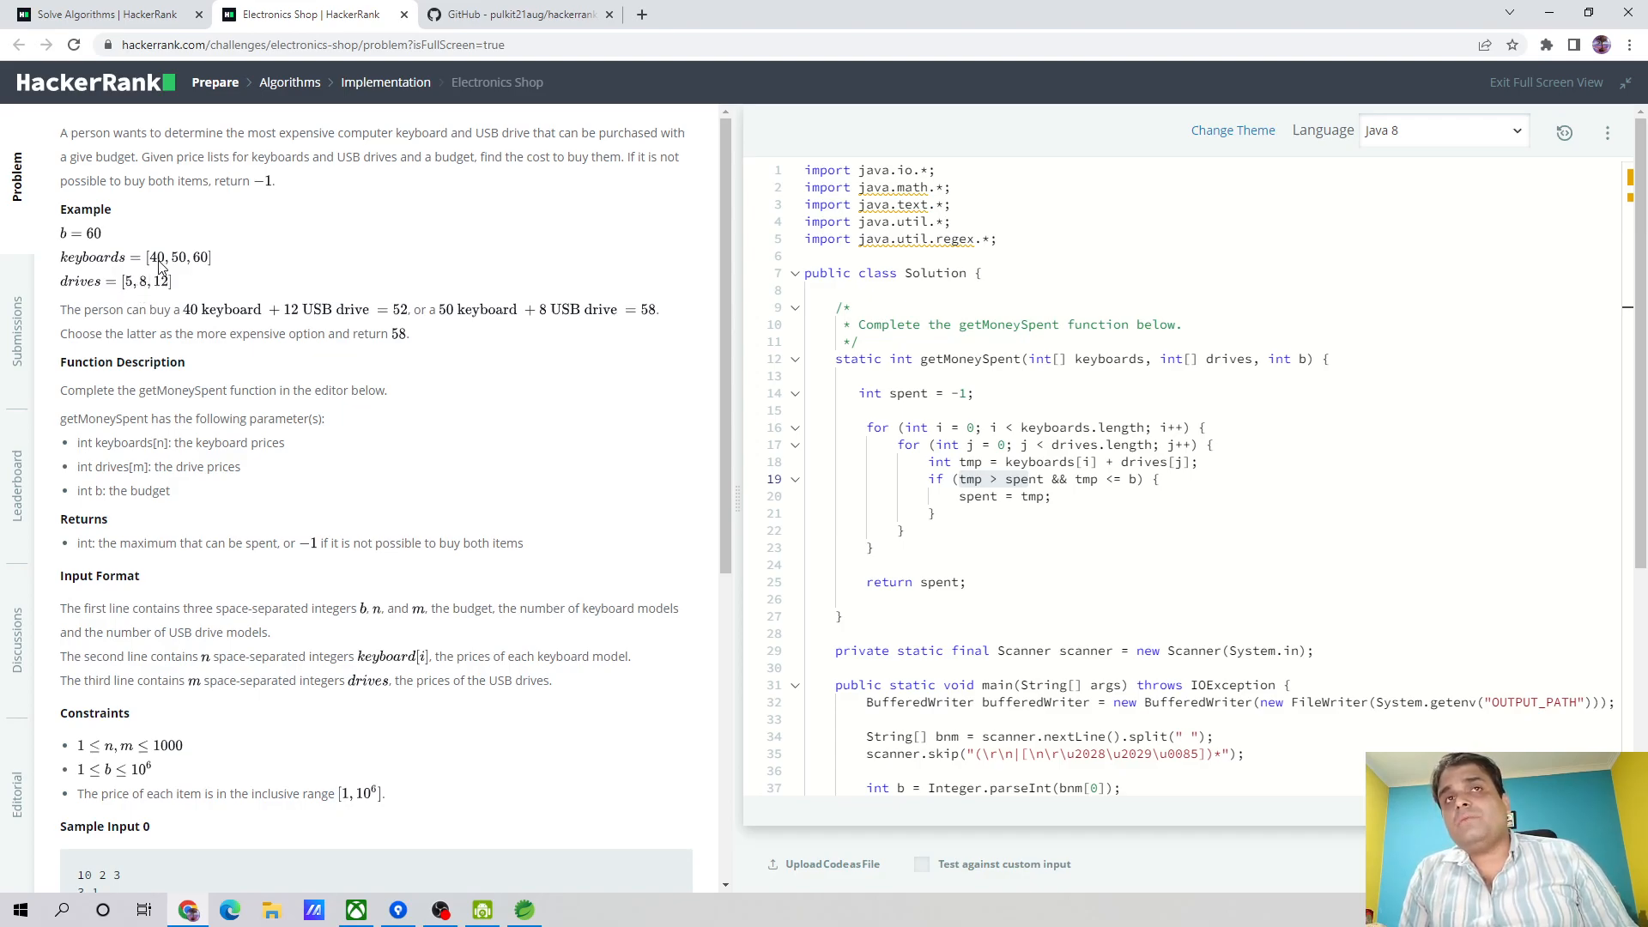
pyautogui.moveTo(134, 292)
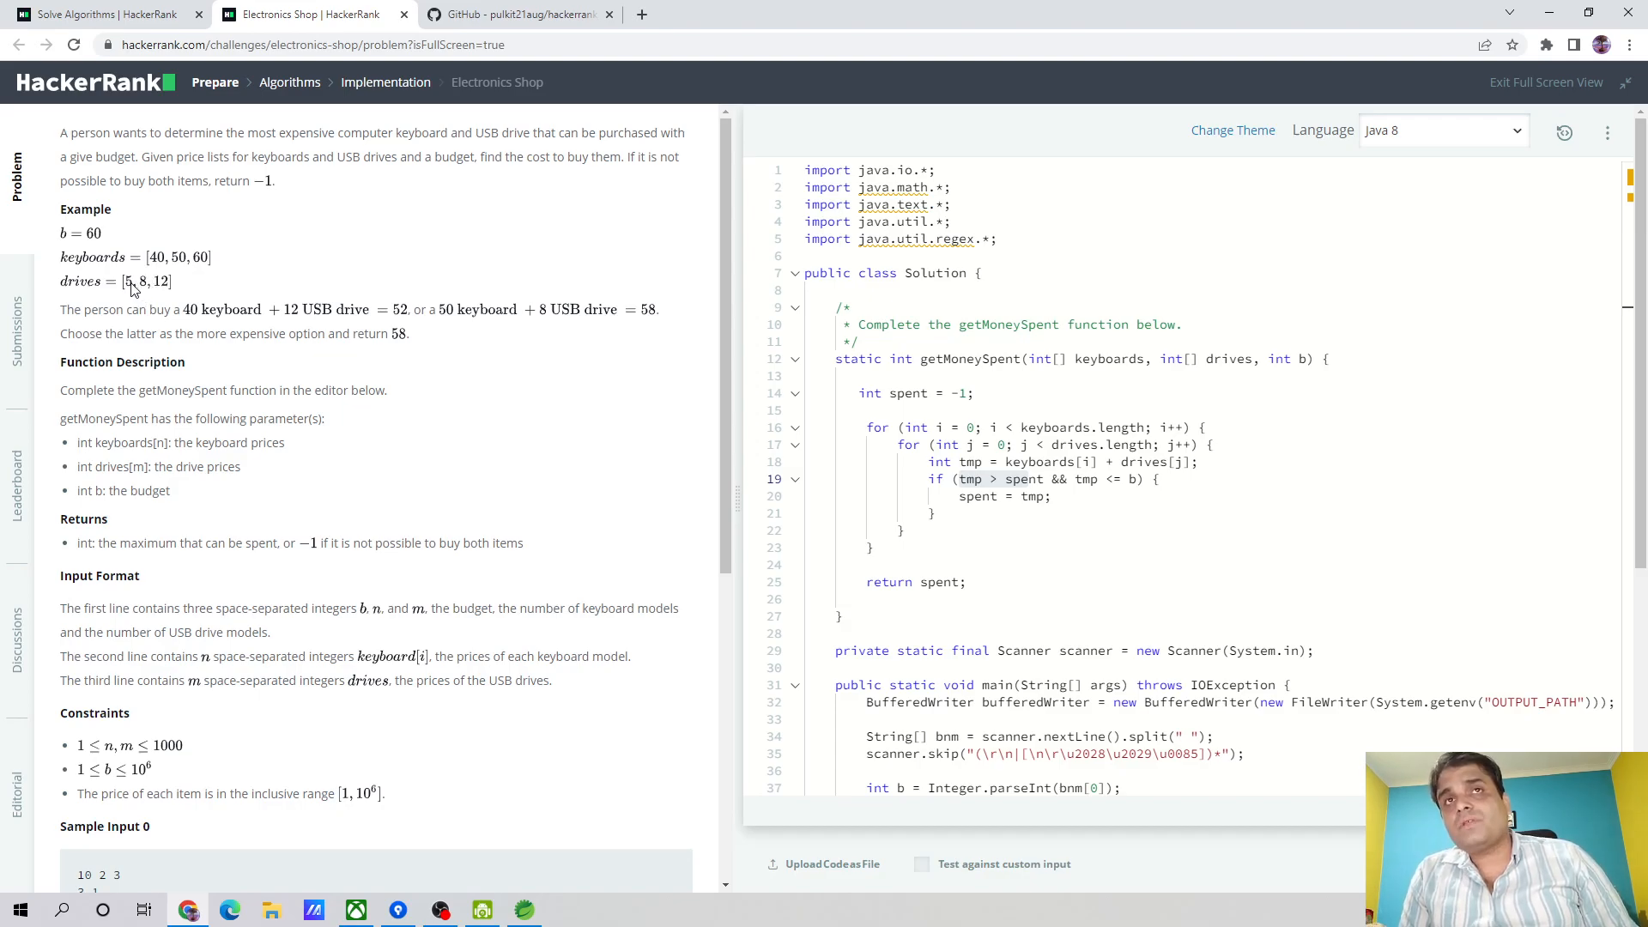
pyautogui.moveTo(137, 292)
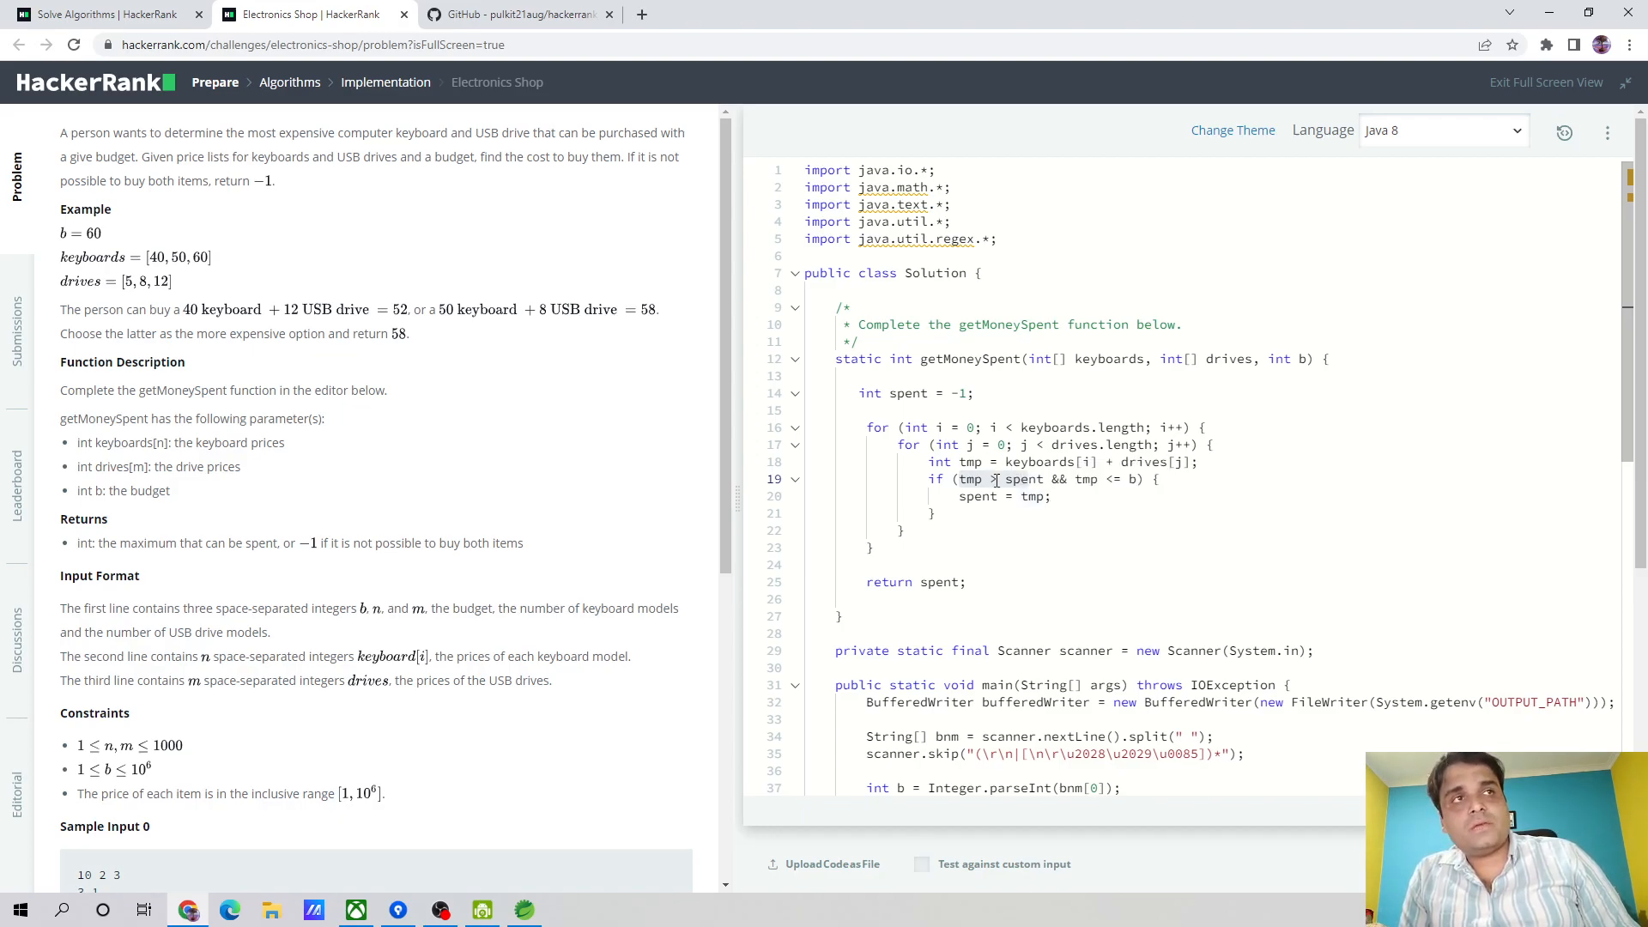
pyautogui.doubleClick(977, 496)
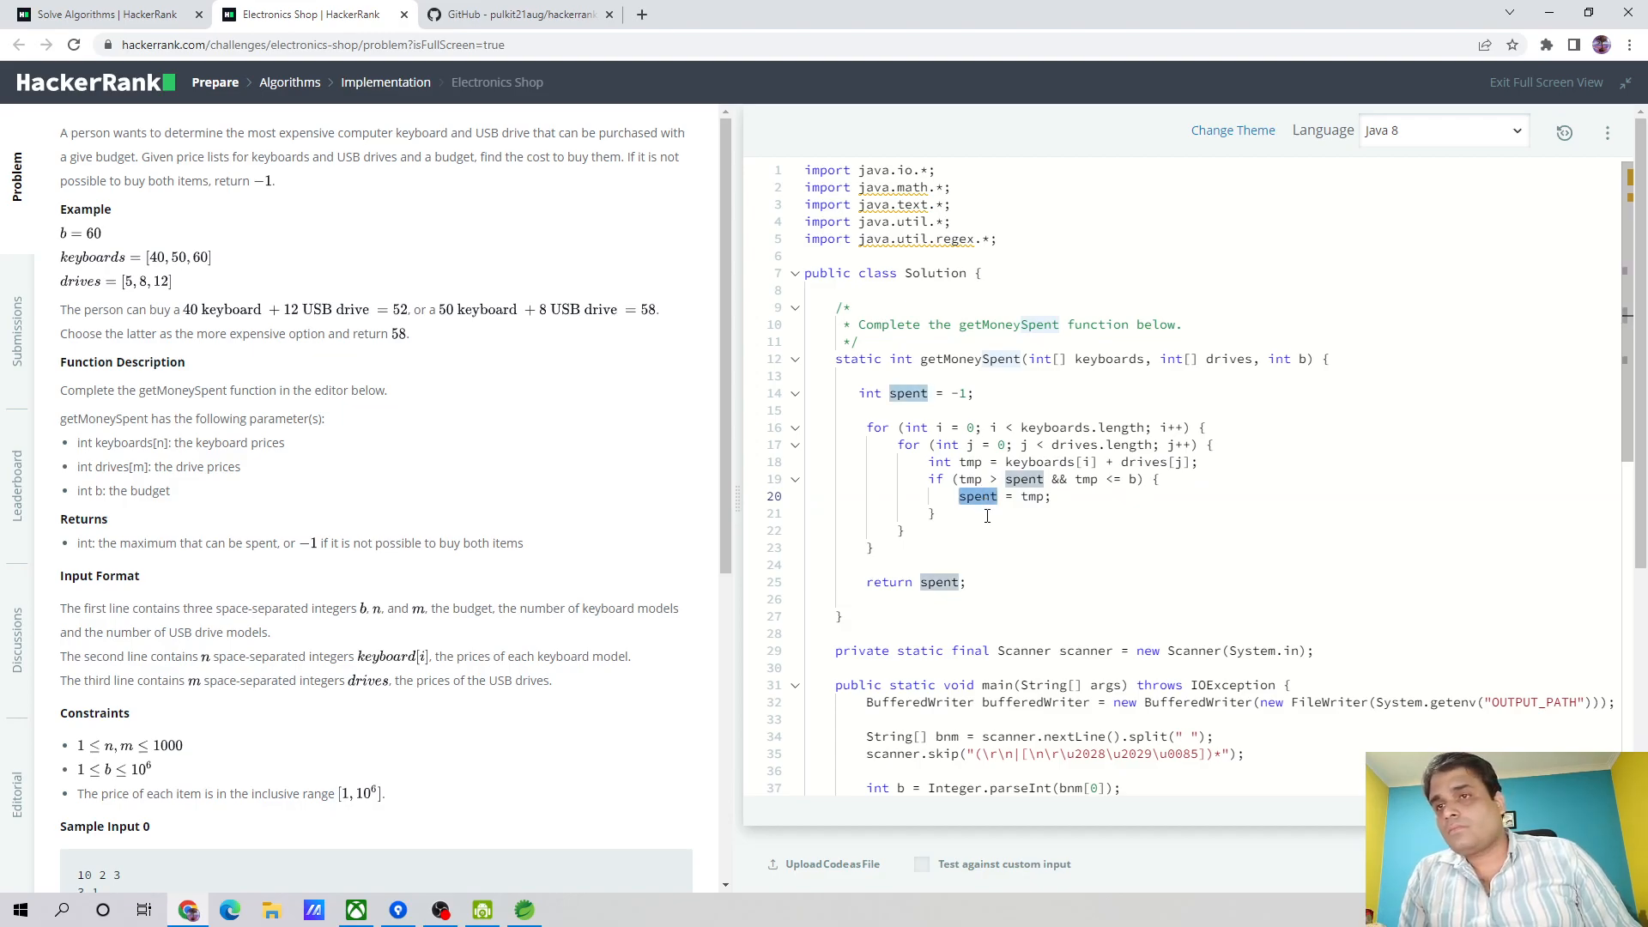